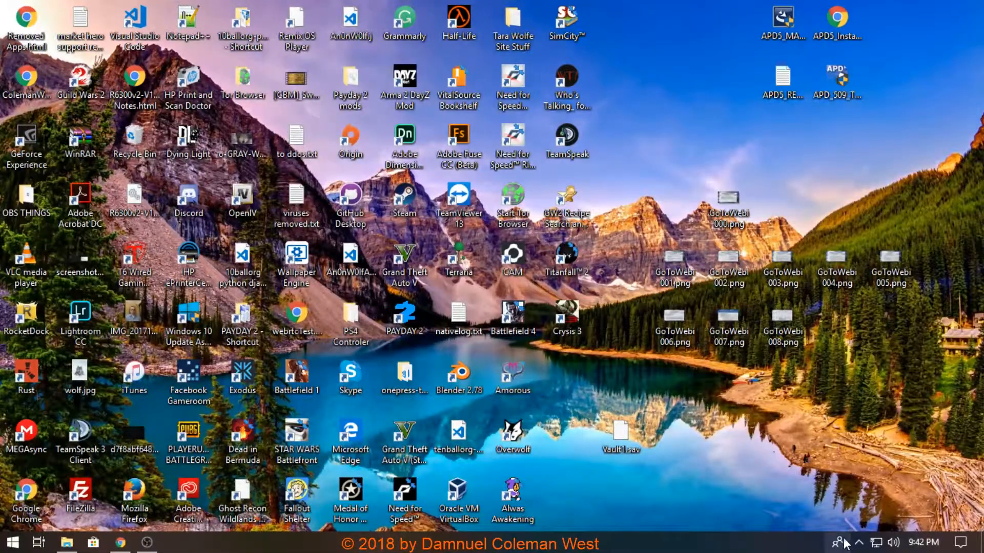
mouse_move(502, 473)
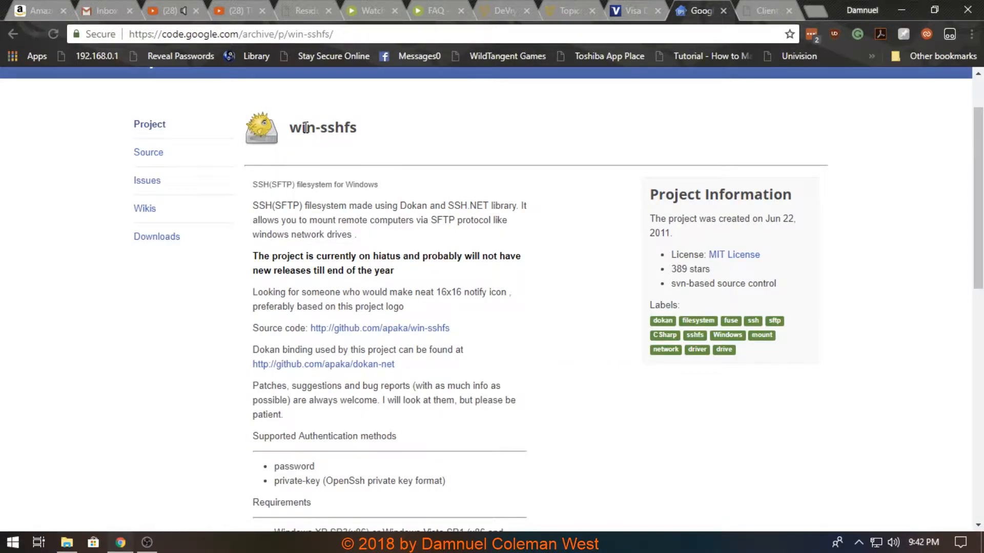
mouse_move(254, 195)
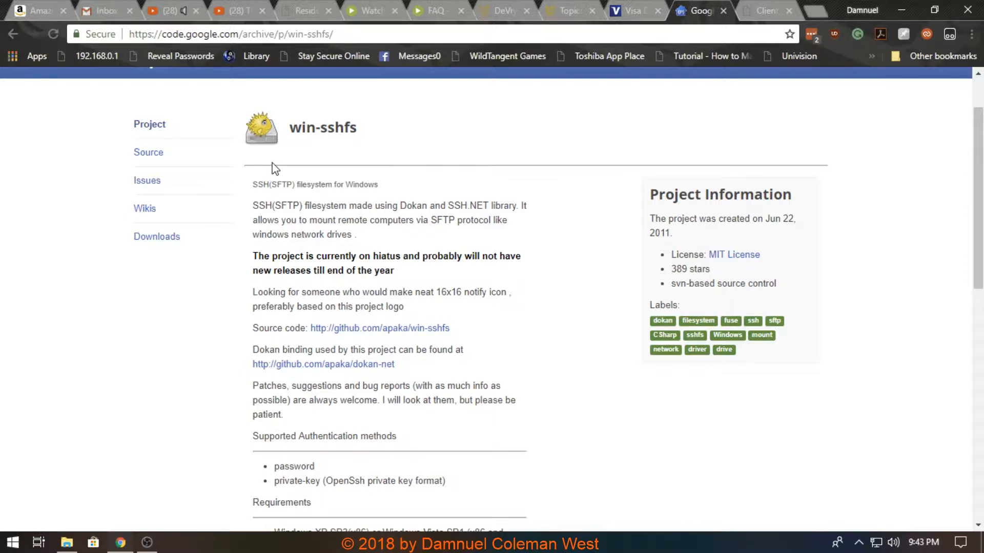
mouse_move(421, 208)
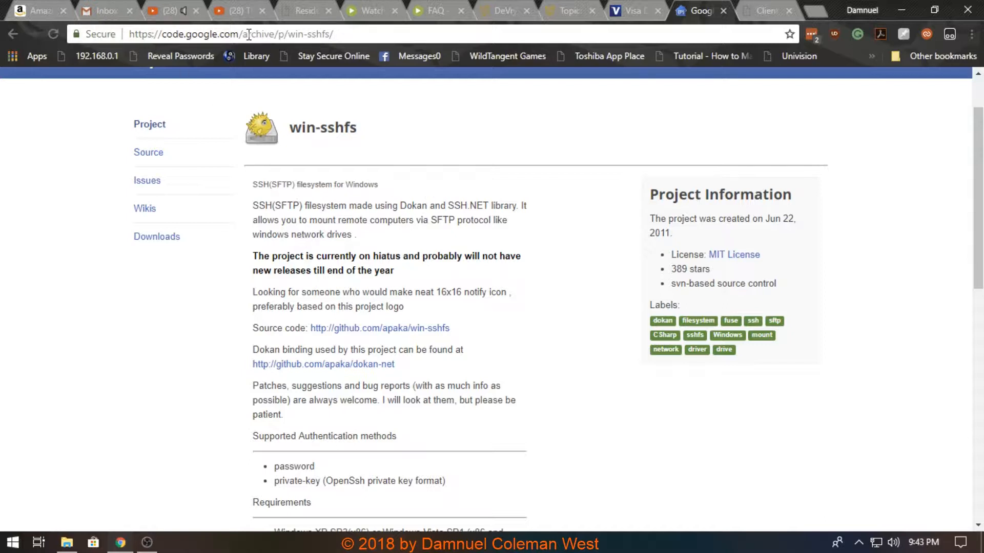
- Scroll through the win-sshfs archive details, then switch to the myDeVryportfolio hosting account page
scroll("down", 3)
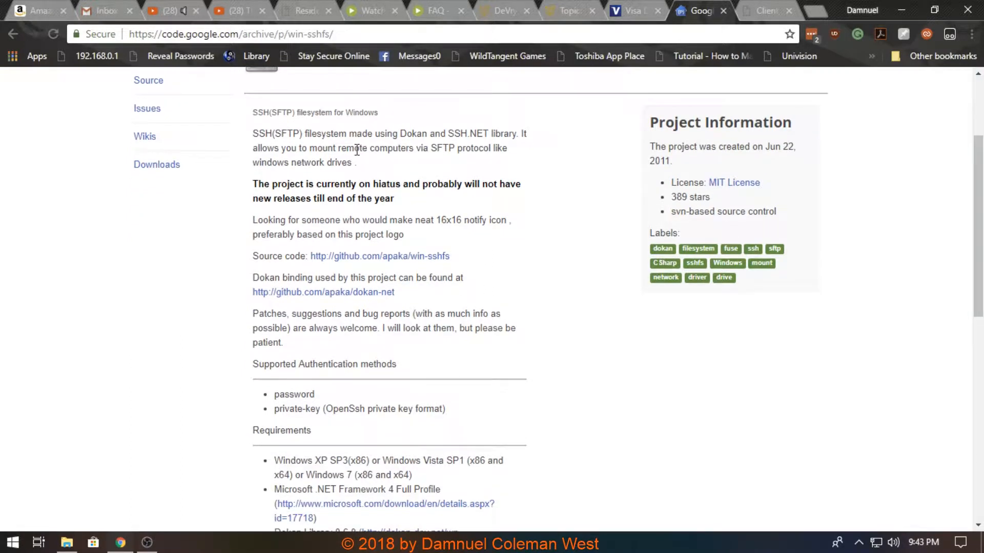
mouse_move(301, 236)
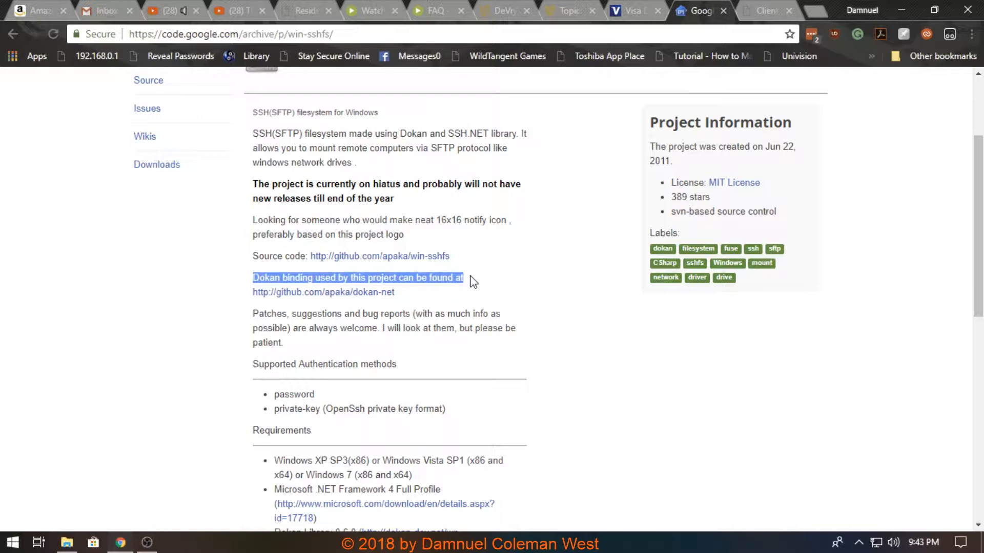
mouse_move(376, 252)
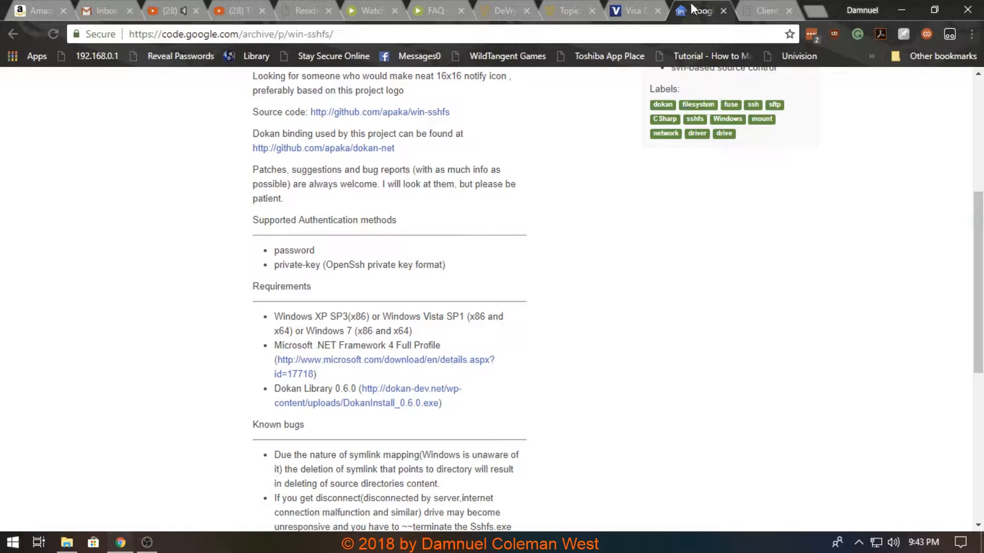
left_click(765, 10)
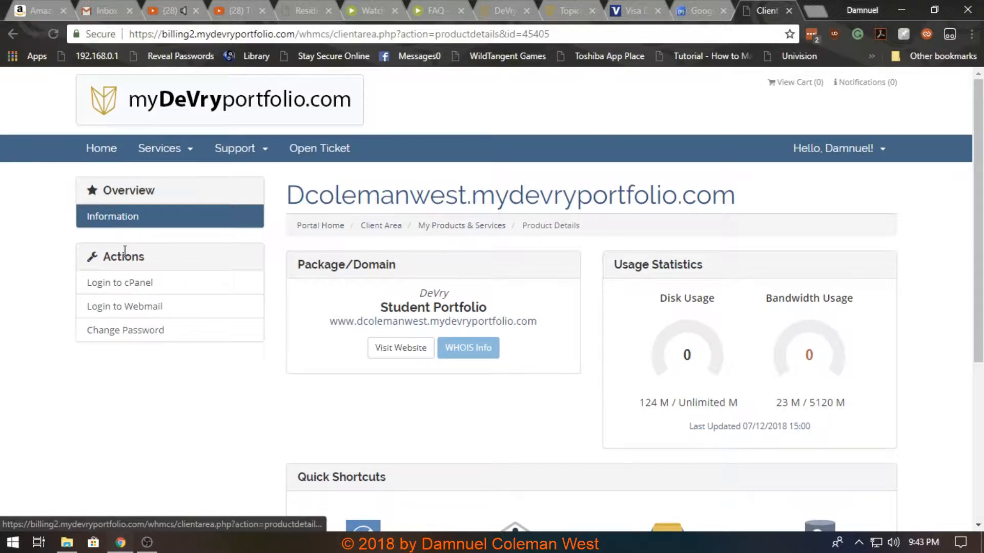
- Log in to cPanel from the client area and browse down and back up through its tool sections
left_click(118, 282)
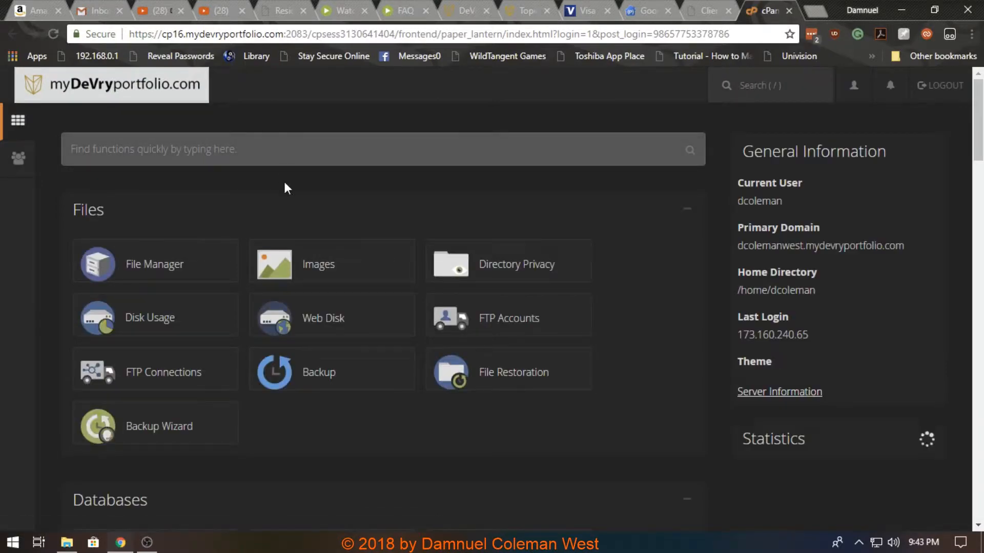
scroll("down", 3)
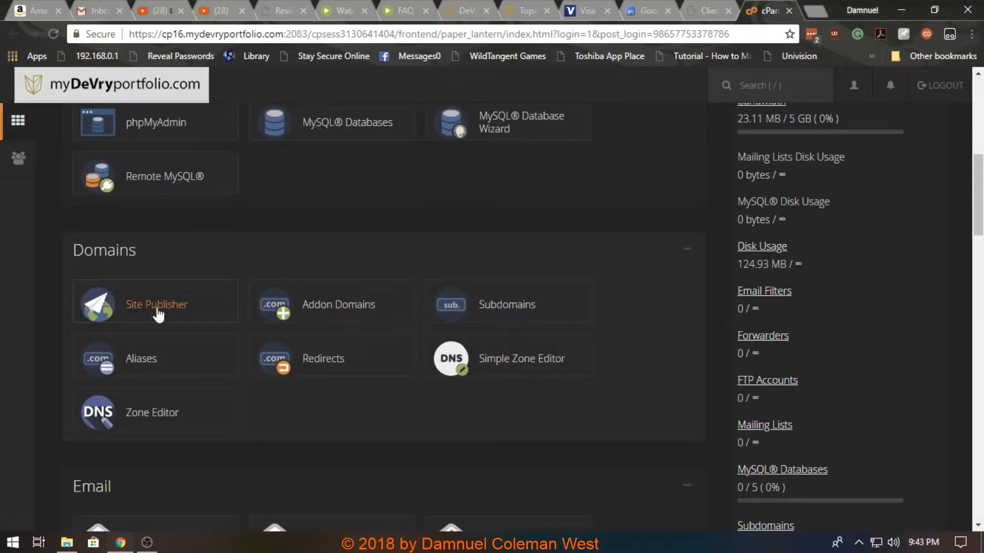
scroll("down", 3)
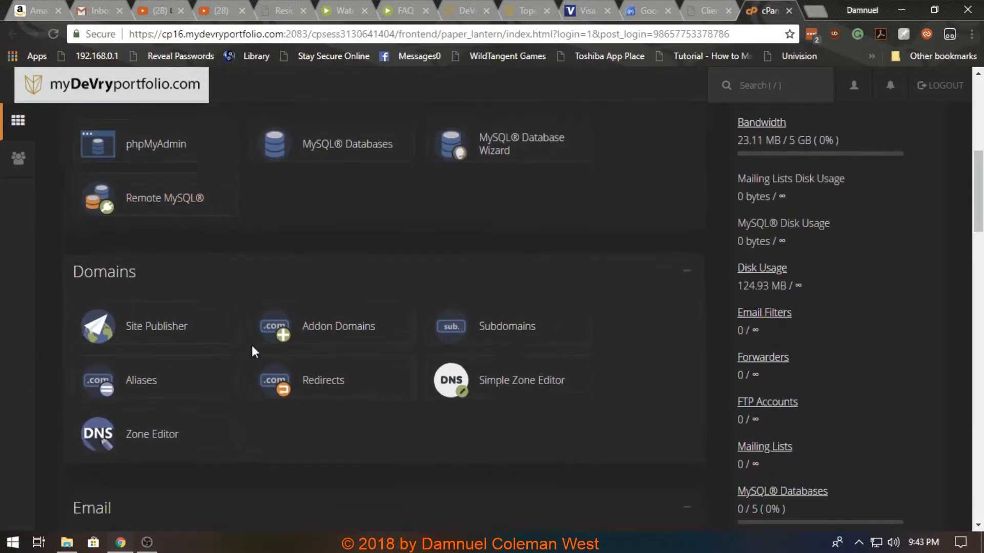
scroll("down", 3)
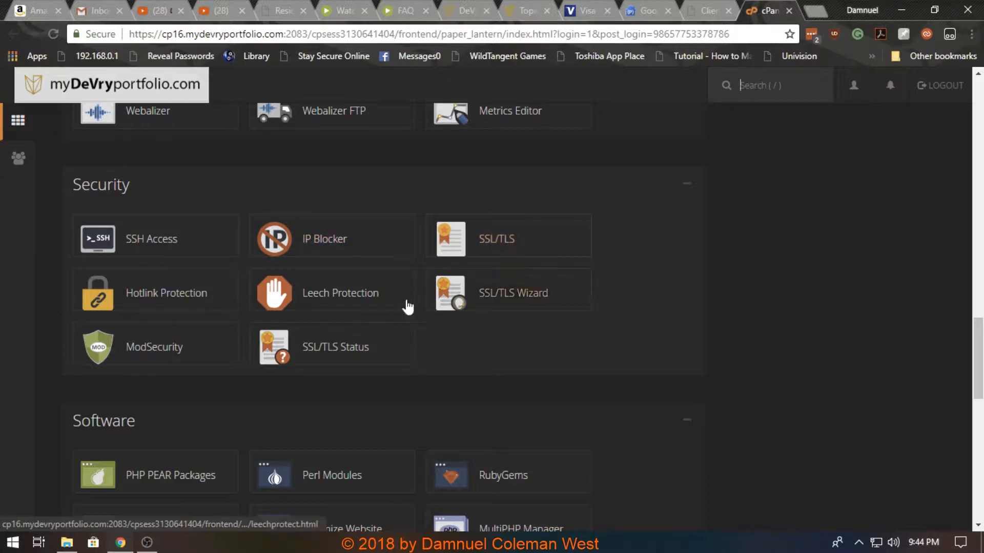
scroll("down", 3)
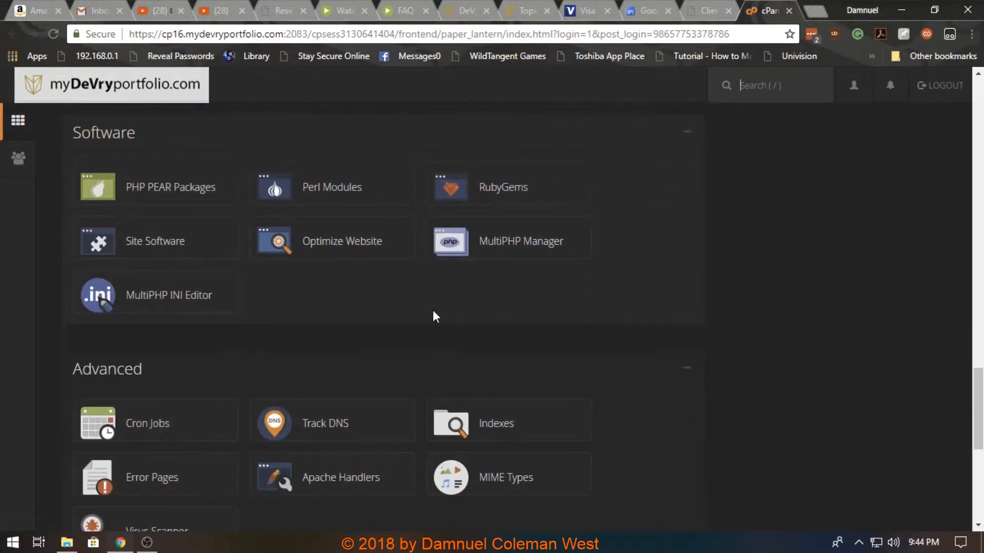
scroll("down", 3)
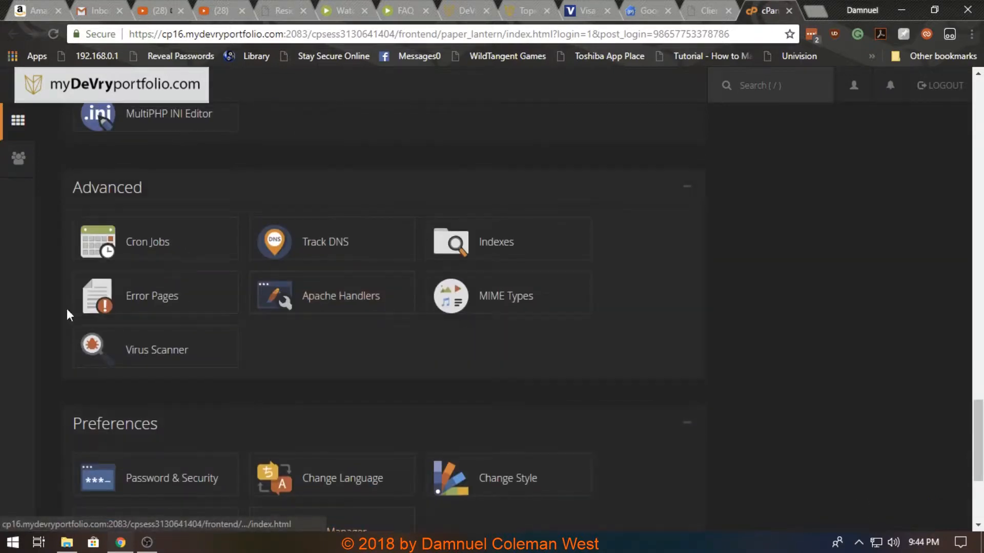
scroll("up", 3)
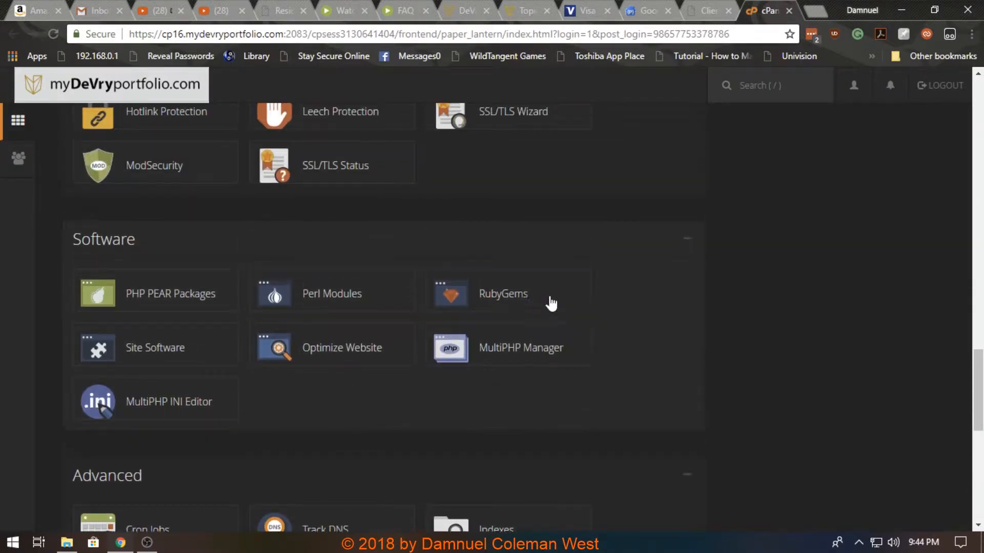
scroll("up", 3)
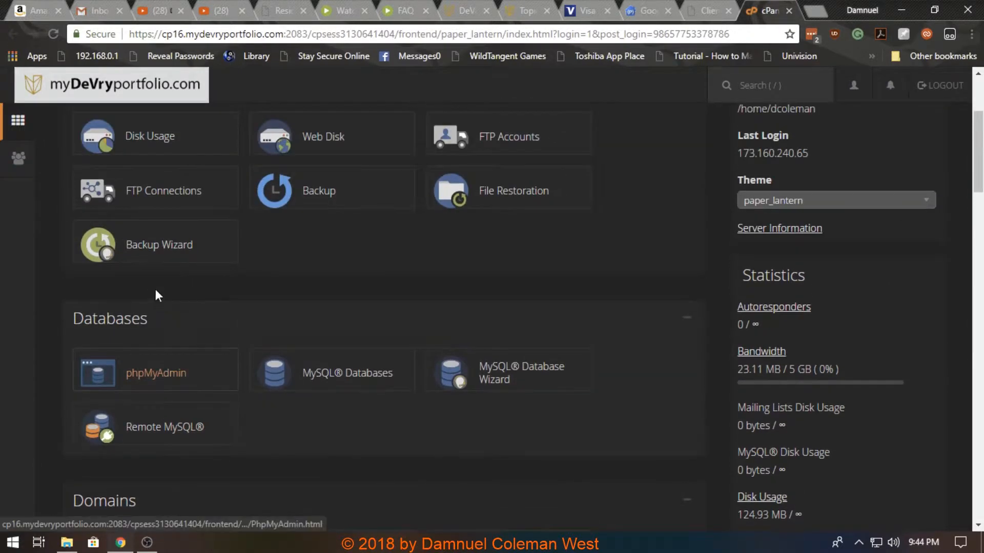
left_click(509, 136)
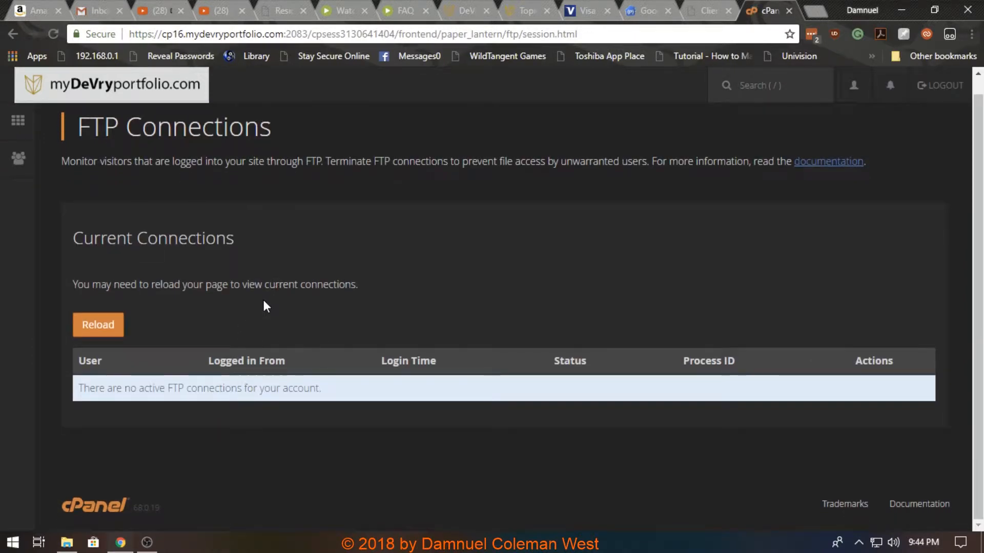
mouse_move(393, 309)
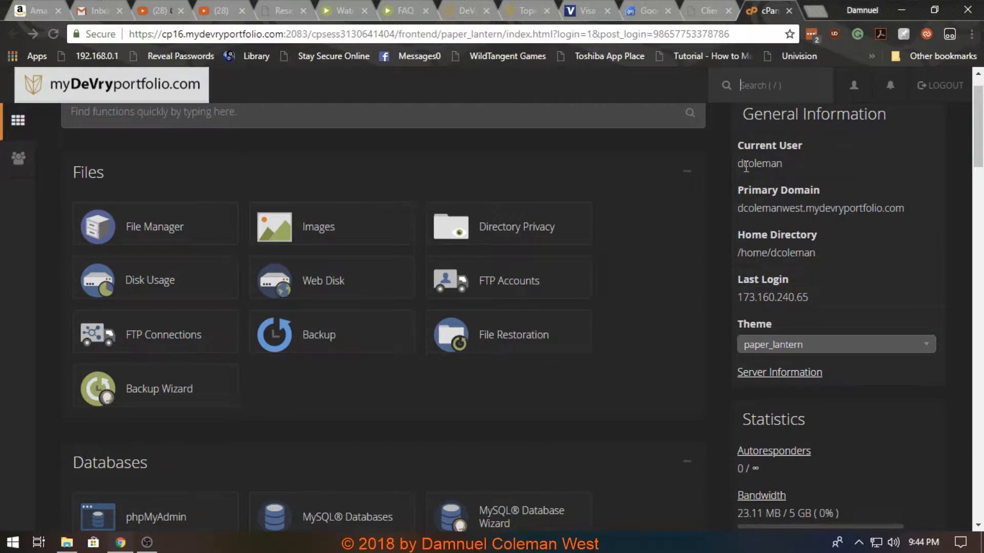
mouse_move(831, 250)
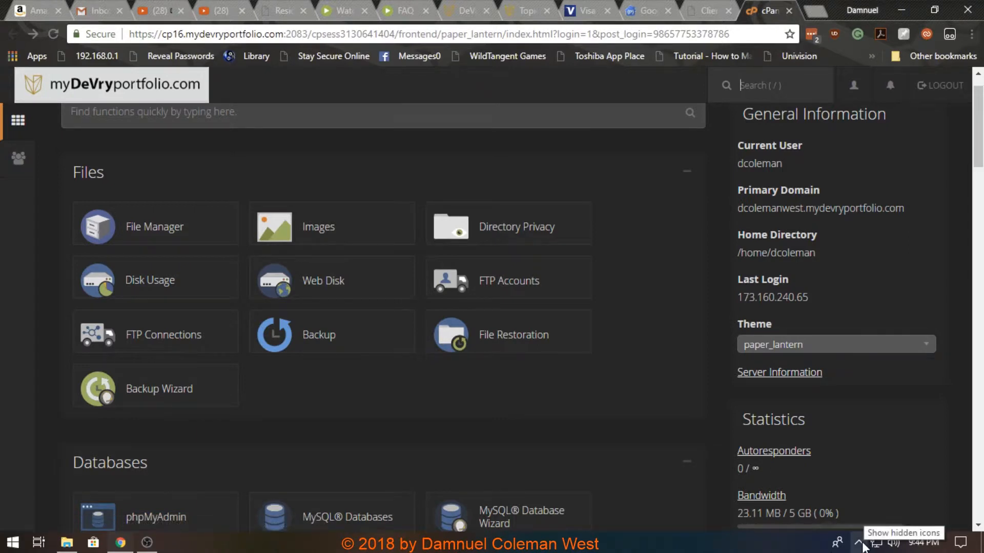
- Launch Sshfs Manager from the tray's hidden icons and add a blank new drive entry
left_click(857, 542)
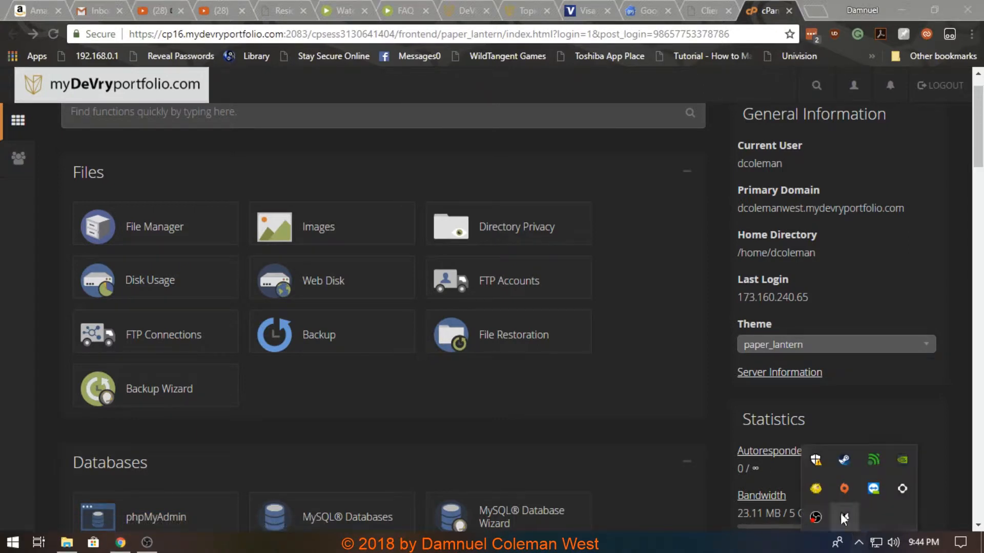
mouse_move(815, 490)
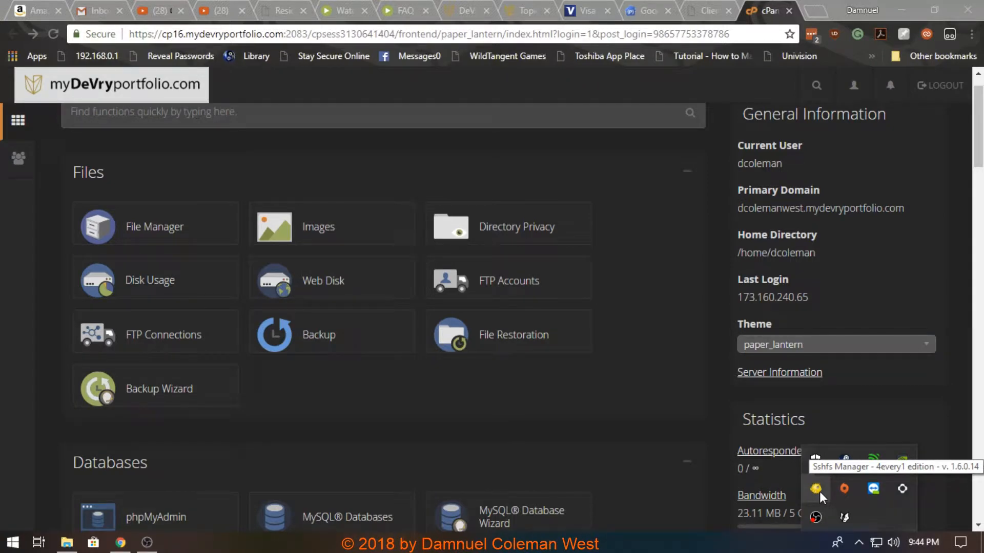
left_click(816, 489)
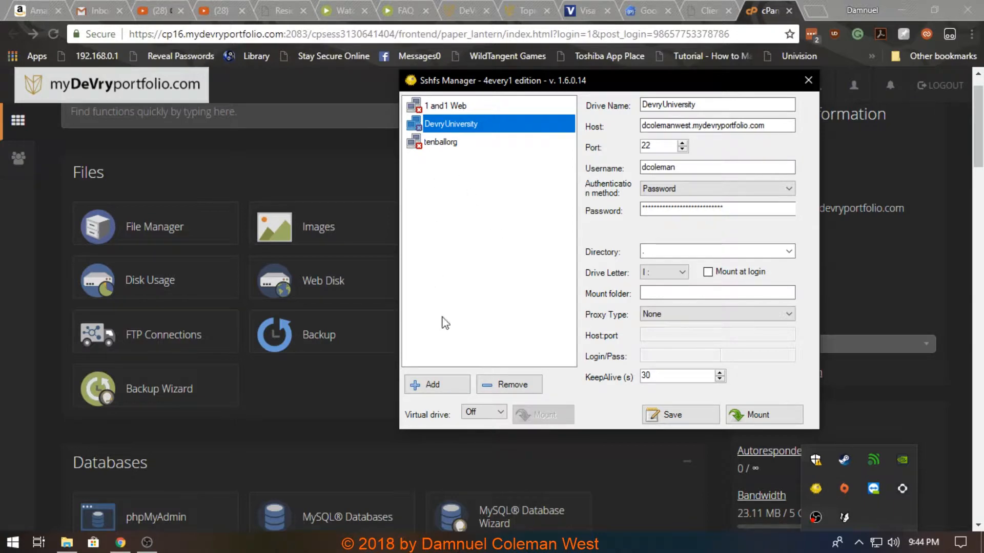
left_click(431, 384)
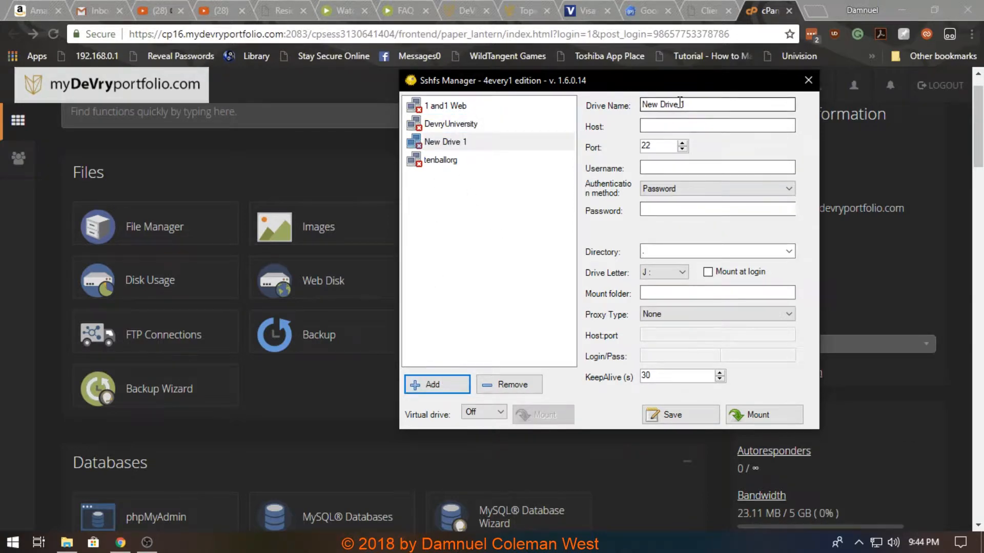
left_click(716, 125)
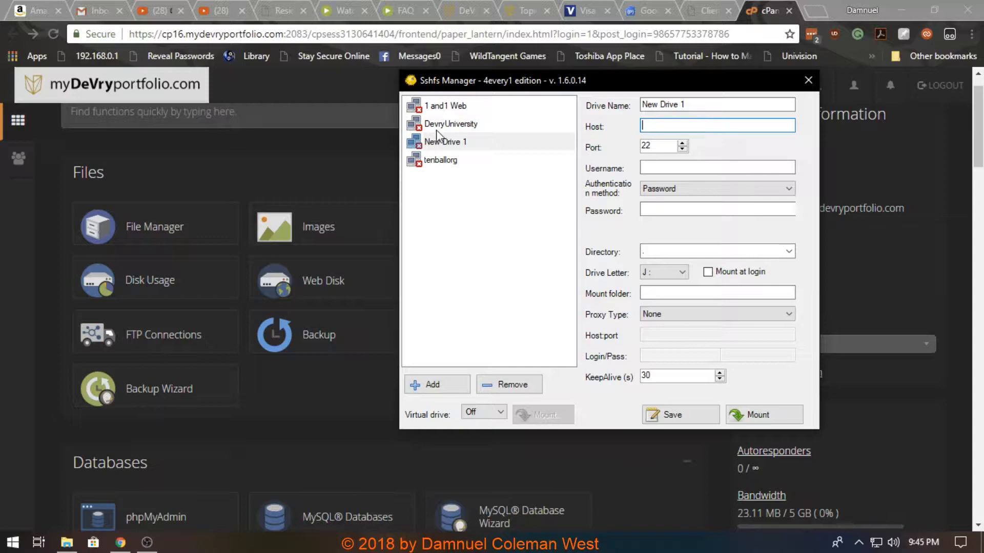
- Show the DevryUniversity drive's host, port and username settings beside the blank entry
left_click(450, 124)
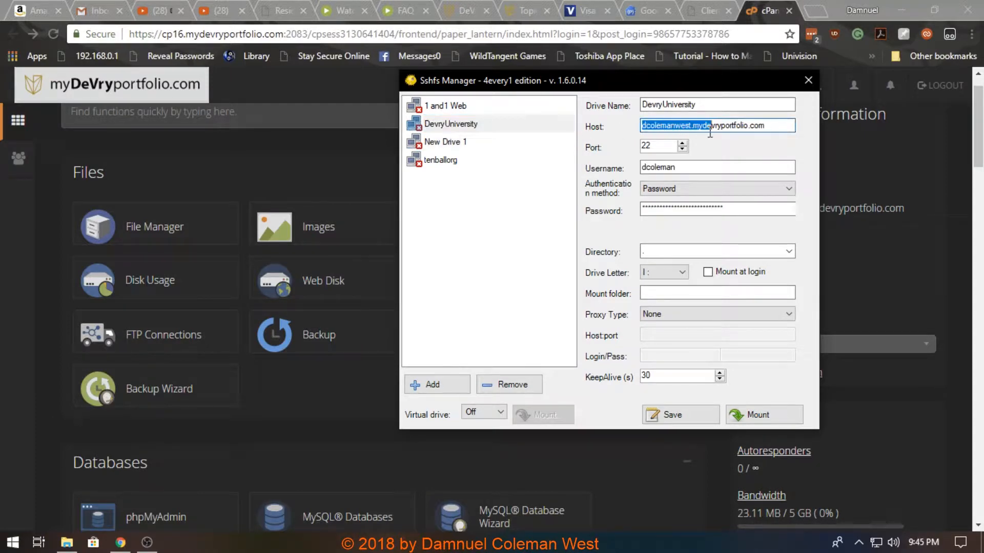
left_click(446, 141)
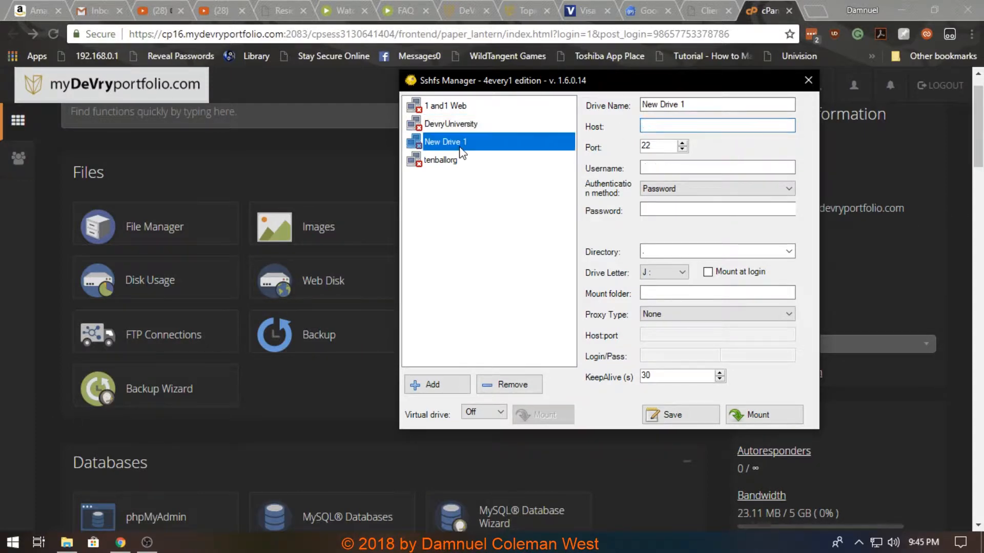
left_click(449, 123)
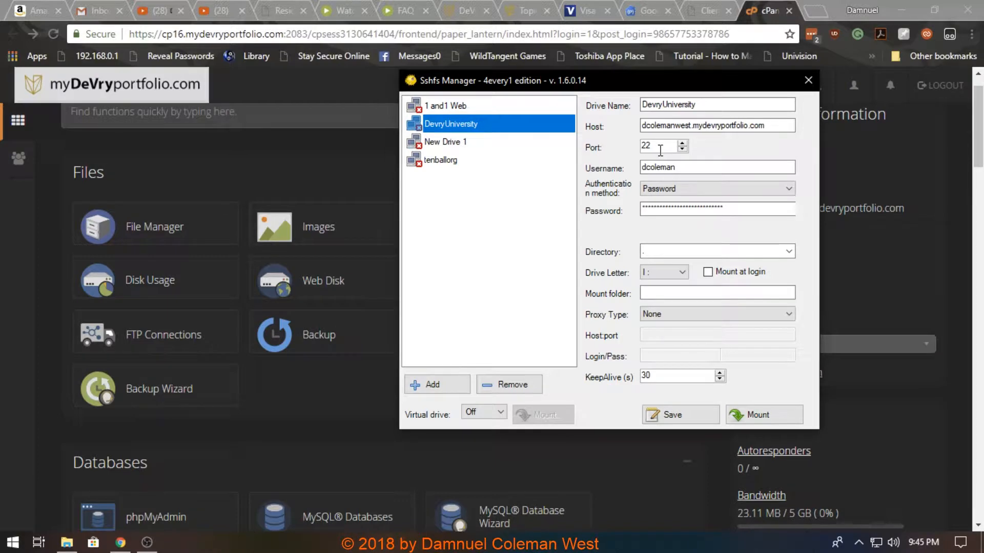
mouse_move(571, 149)
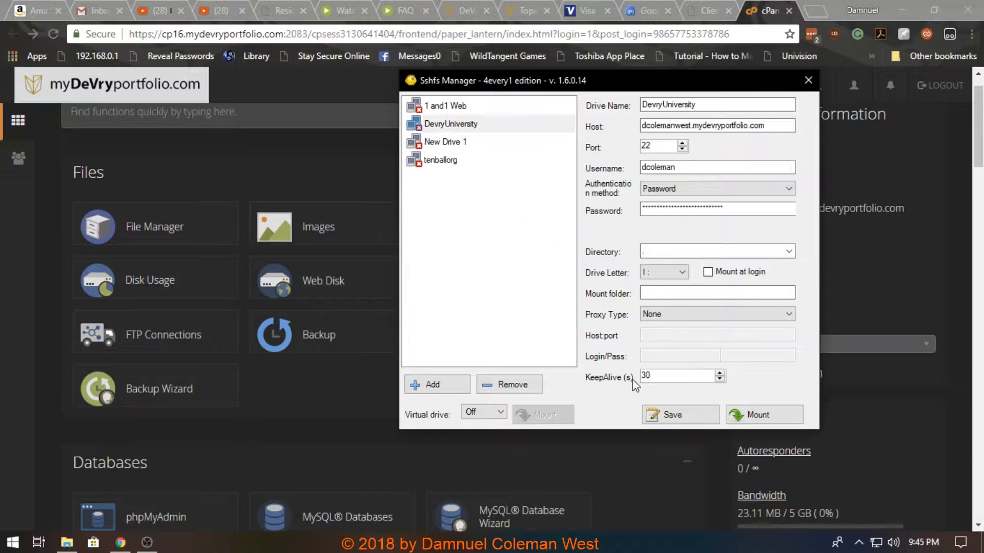
left_click(679, 415)
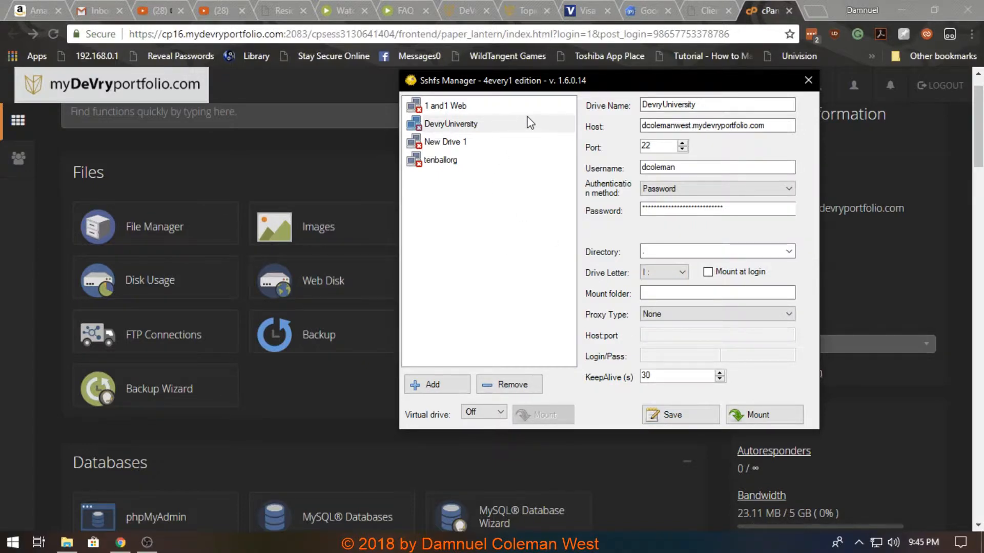
mouse_move(635, 119)
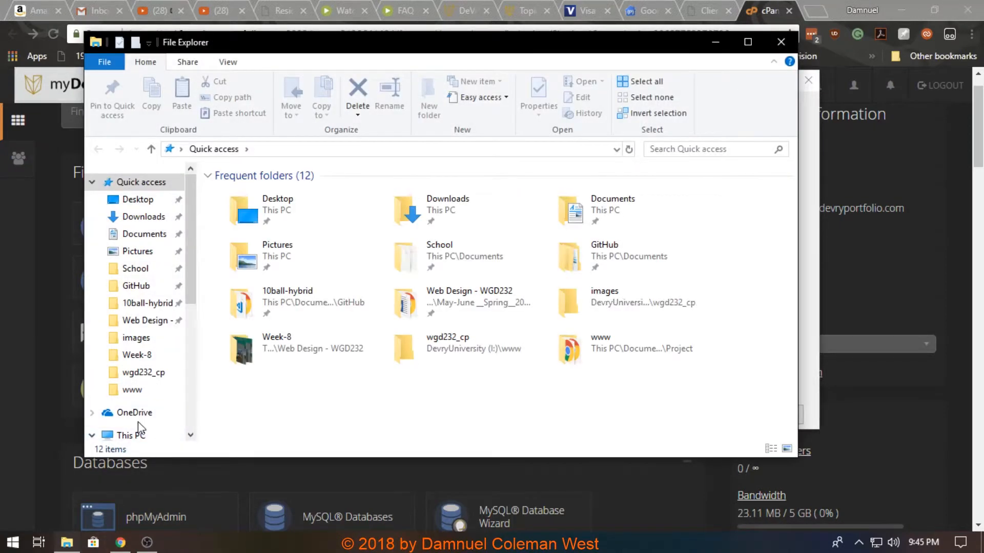
- Browse This PC into the mounted DevryUniversity (I:) drive's www folder
left_click(125, 434)
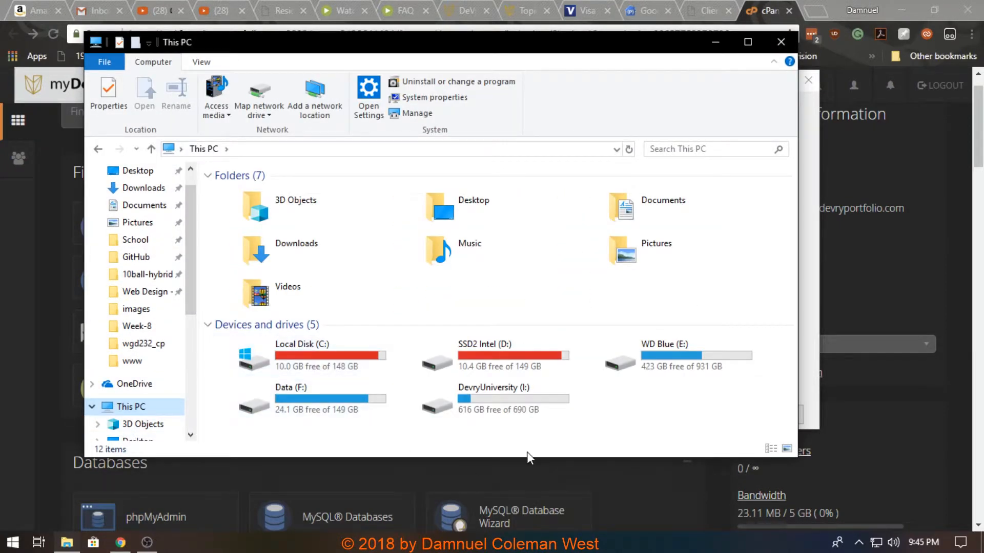
left_click(493, 399)
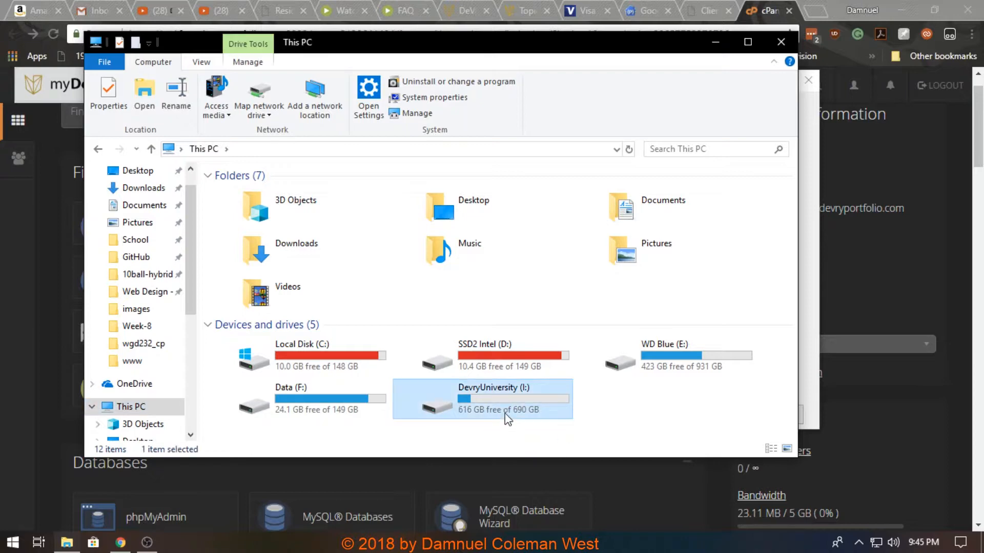
double_click(494, 398)
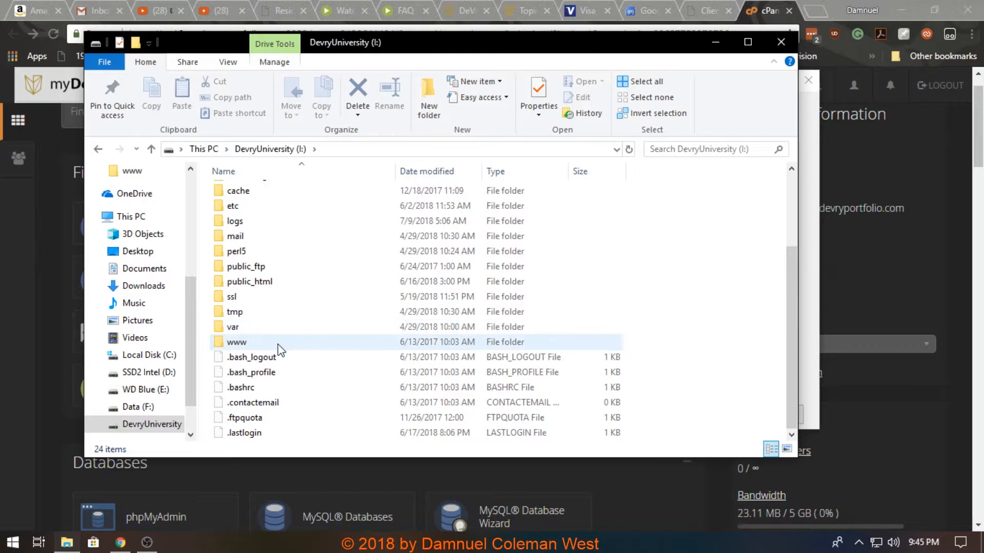
left_click(237, 342)
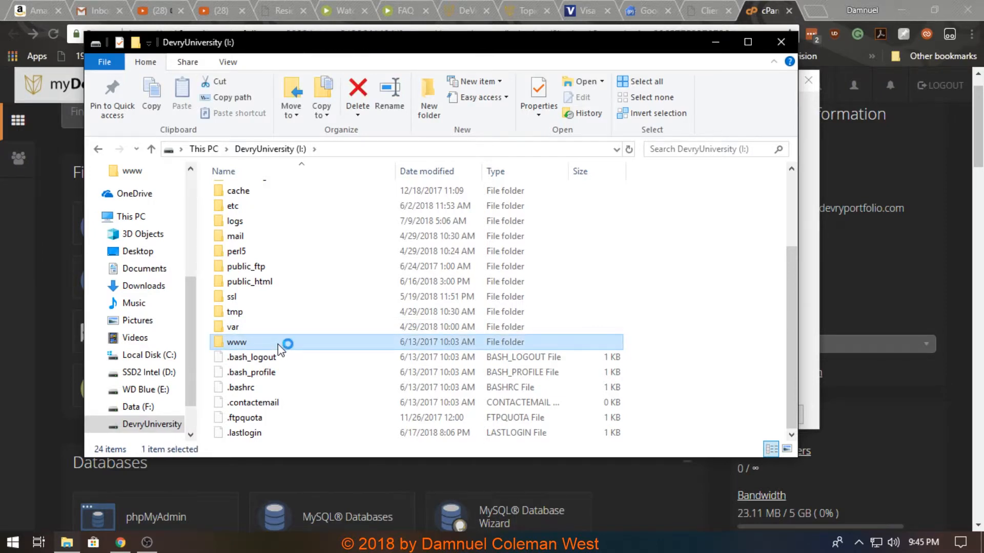
double_click(237, 343)
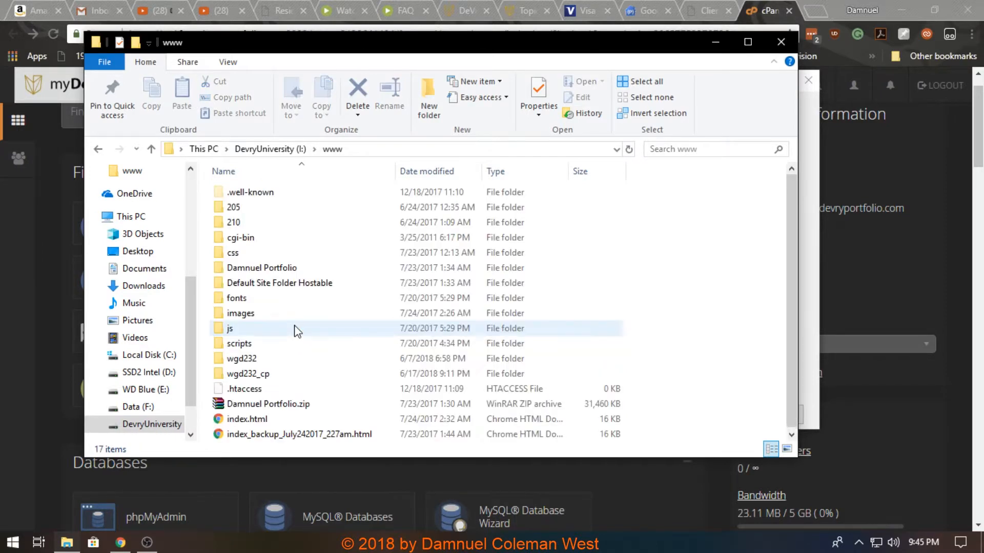
- Enter the wgd232 folder and launch its index.html in the browser
left_click(242, 359)
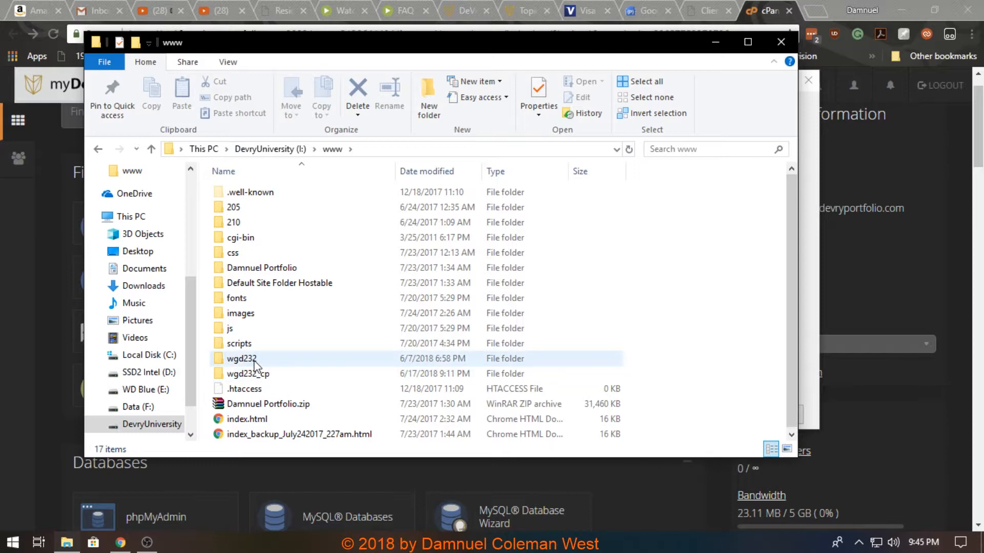
left_click(242, 359)
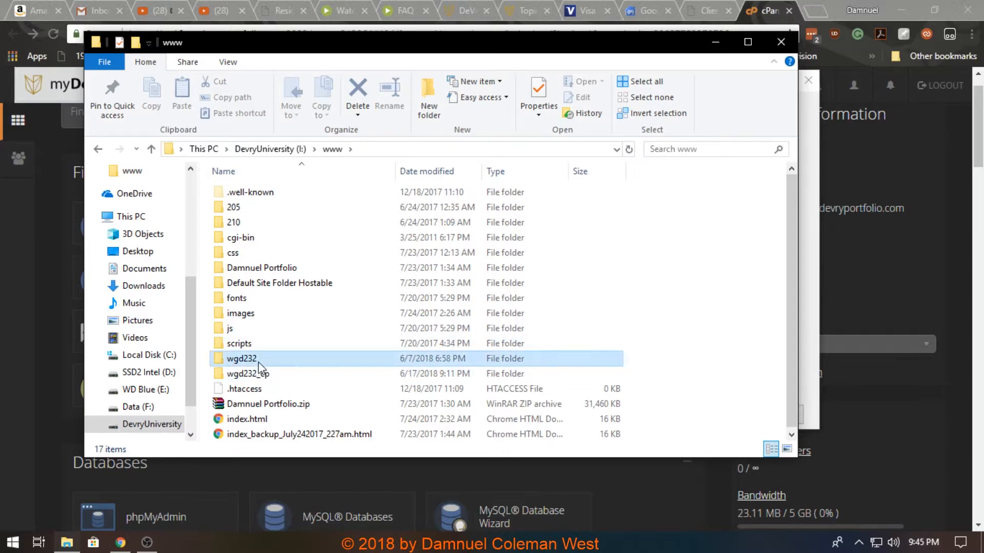
left_click(242, 358)
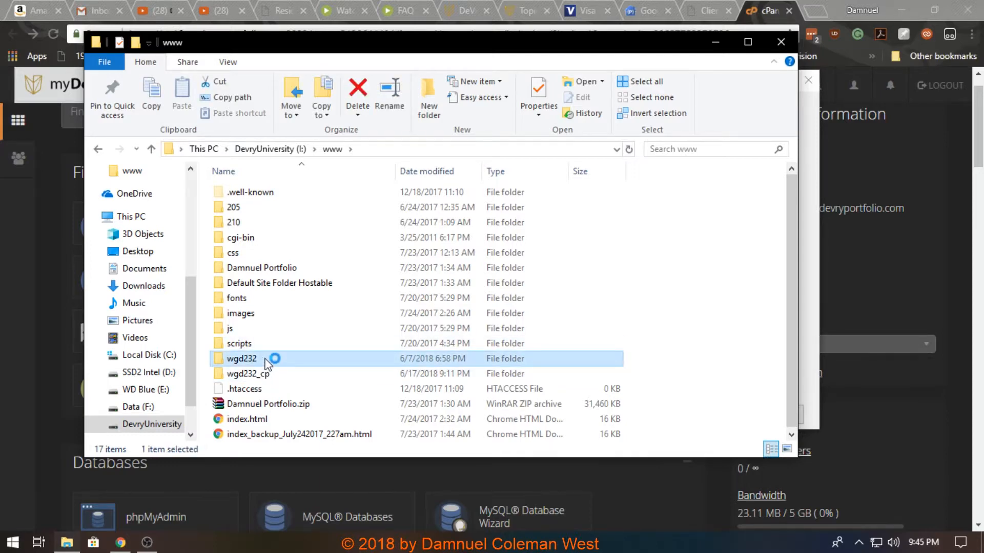
double_click(242, 358)
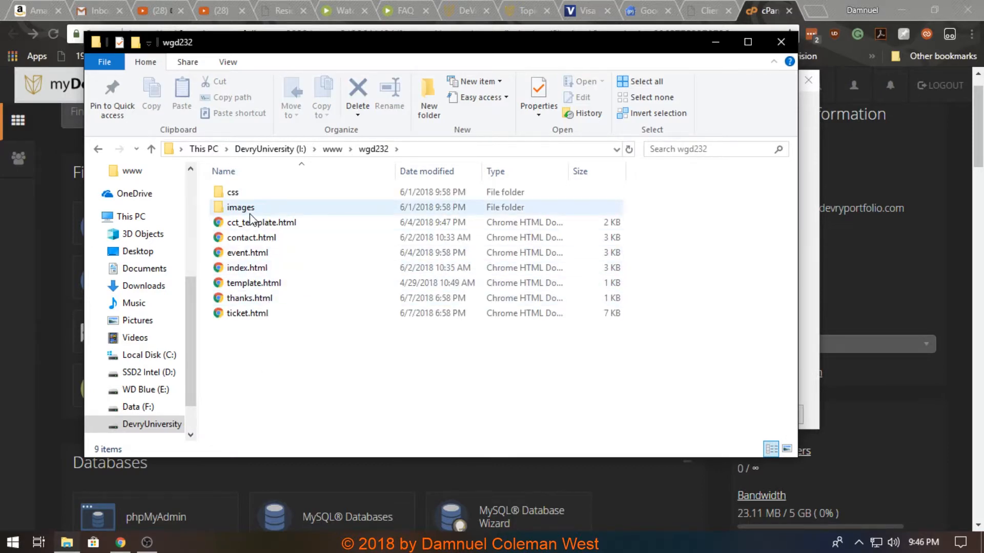
left_click(247, 252)
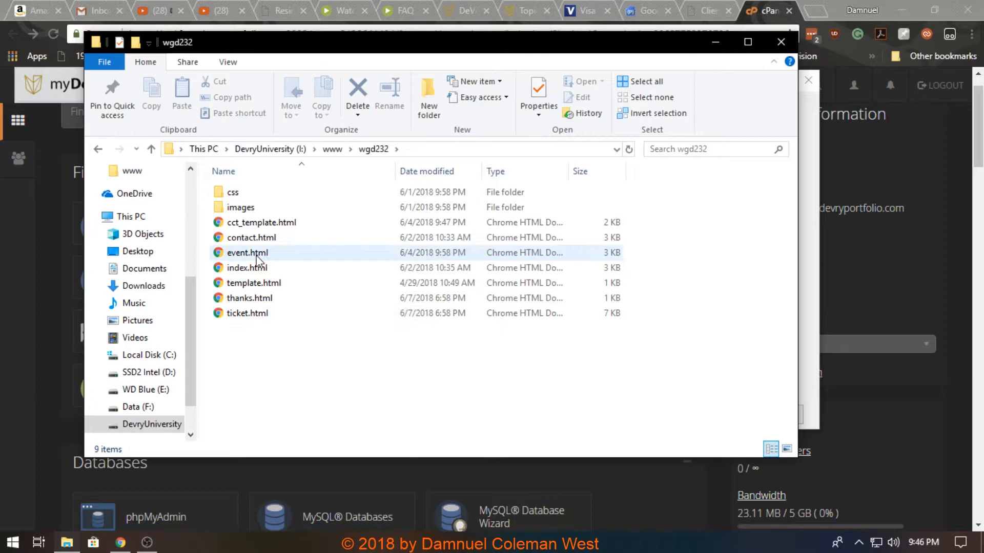
left_click(247, 267)
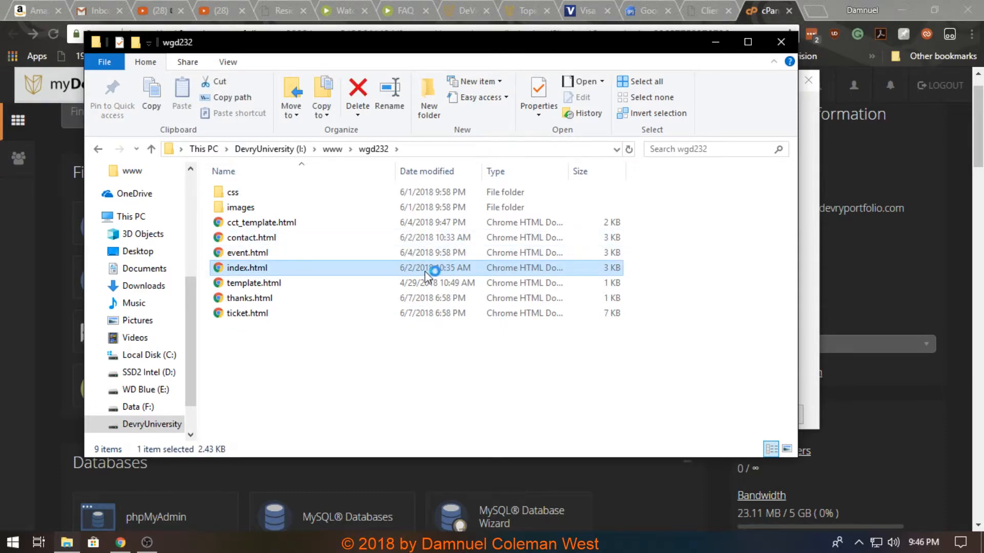
double_click(247, 267)
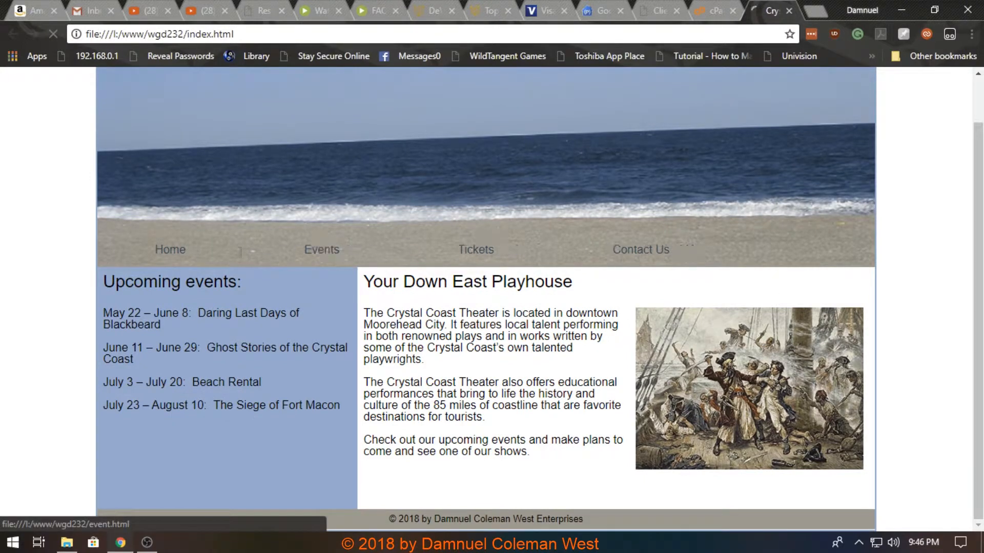
- View the site's Events page, close the local preview tab and bring up the Start menu's app list
left_click(321, 249)
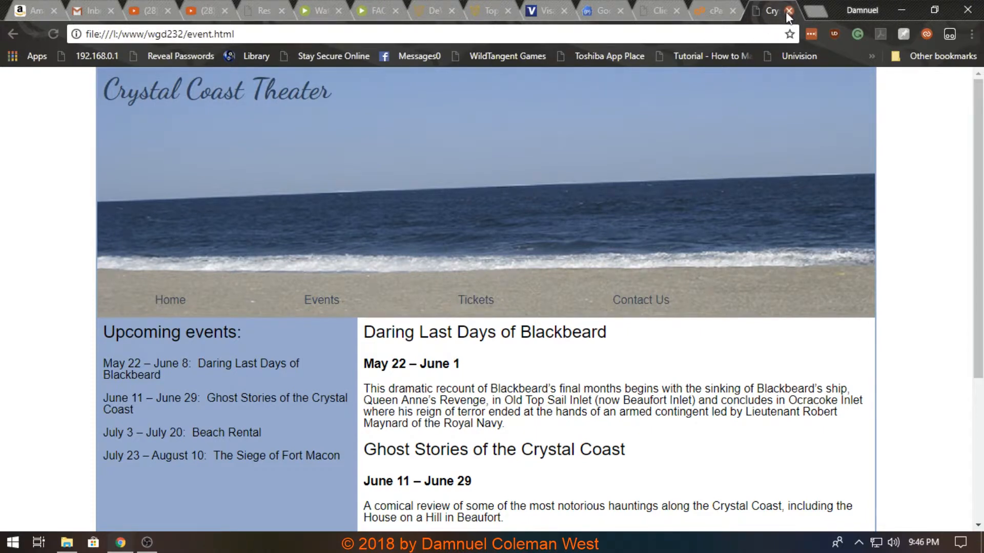
left_click(789, 11)
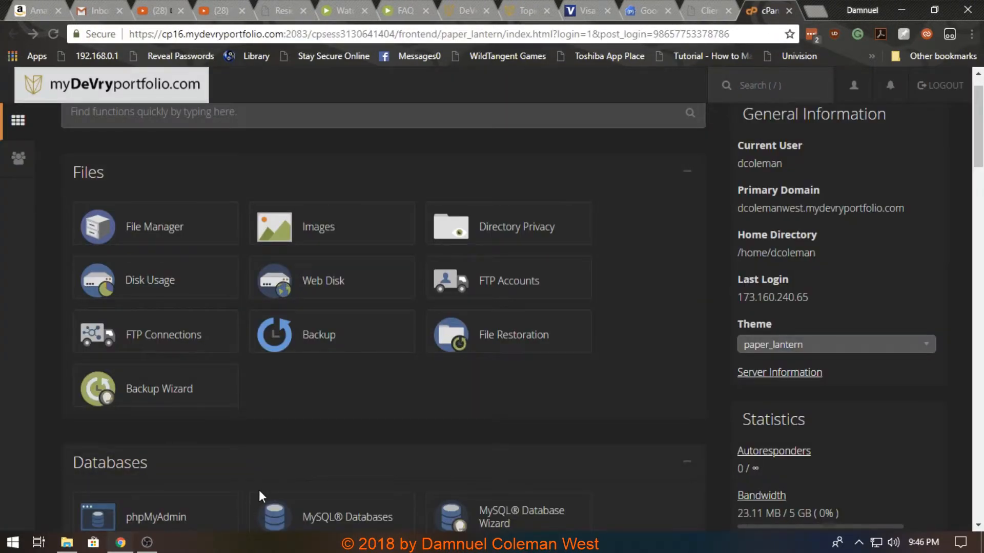
left_click(11, 541)
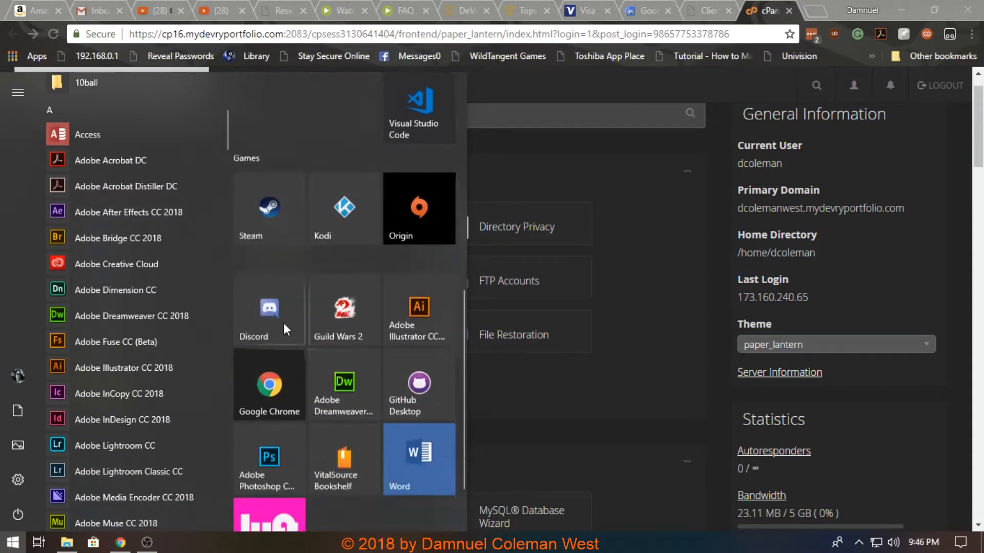
- Scroll the app list to the Visual Studio Code entry and launch it
scroll("down", 3)
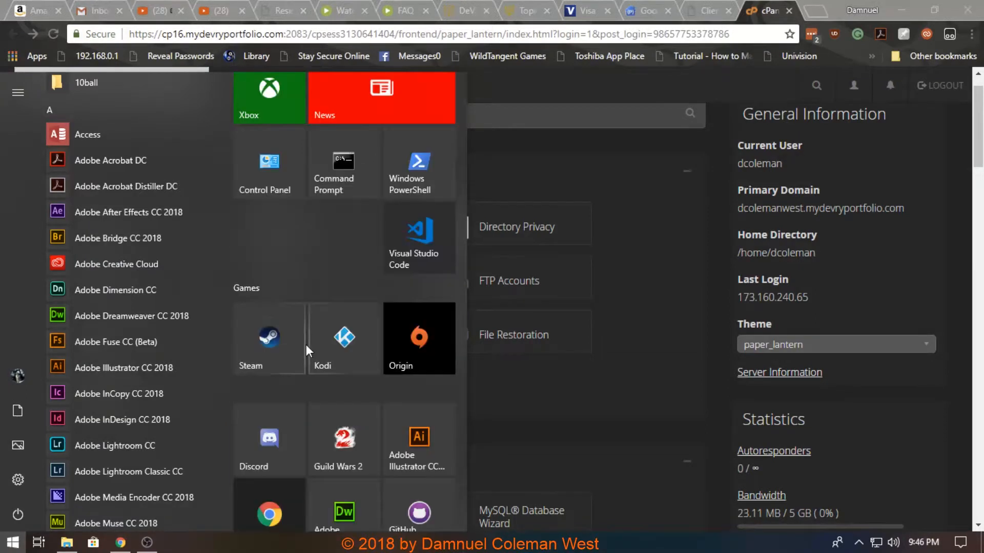
scroll("down", 3)
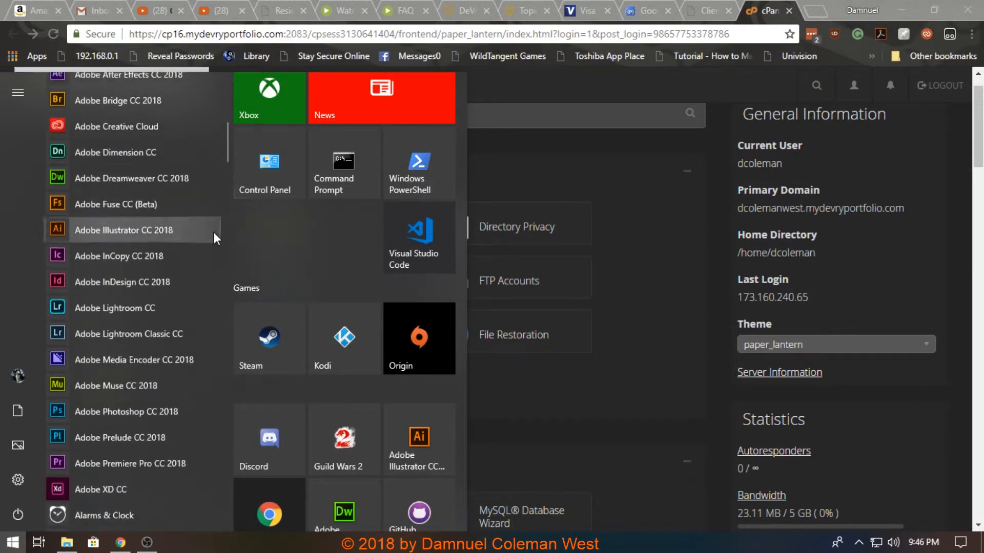
scroll("down", 3)
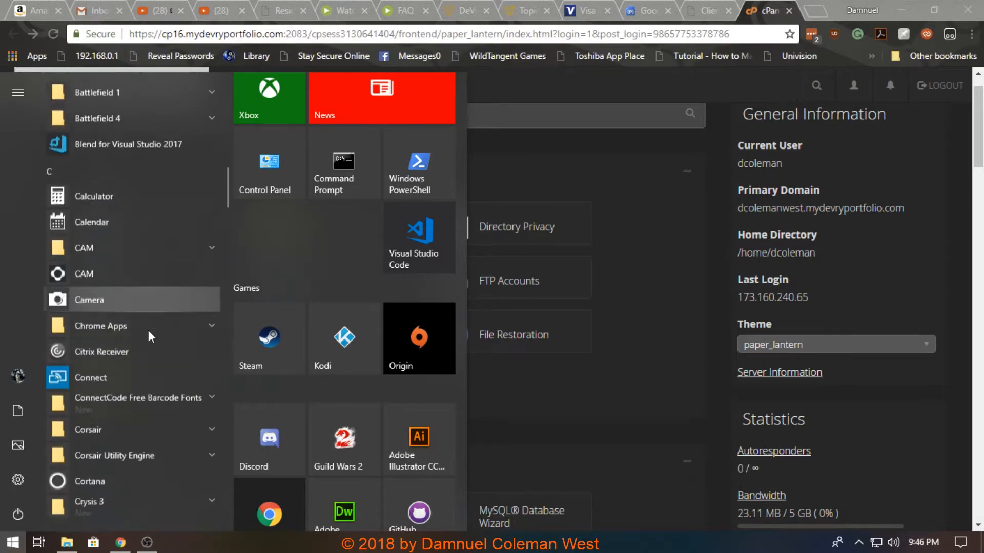
scroll("down", 3)
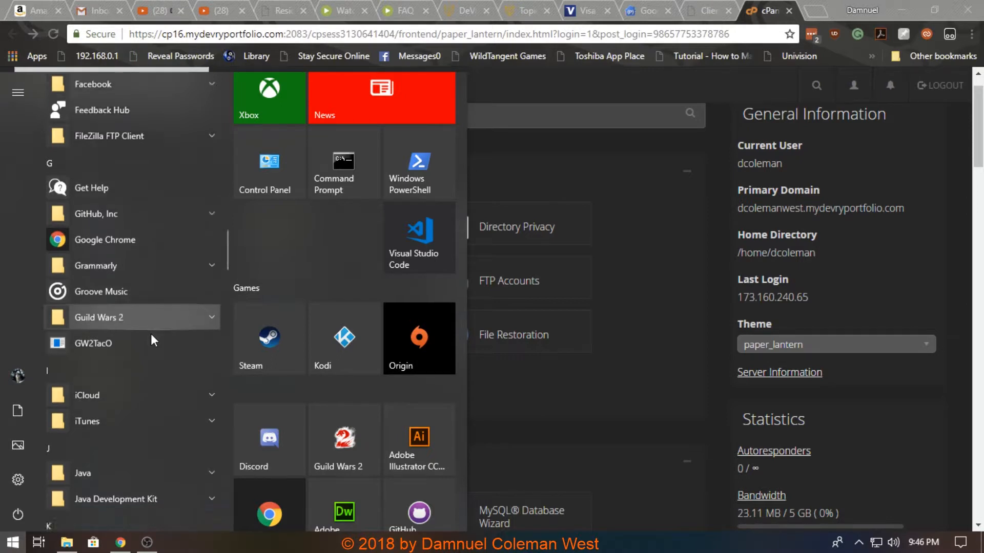
scroll("down", 3)
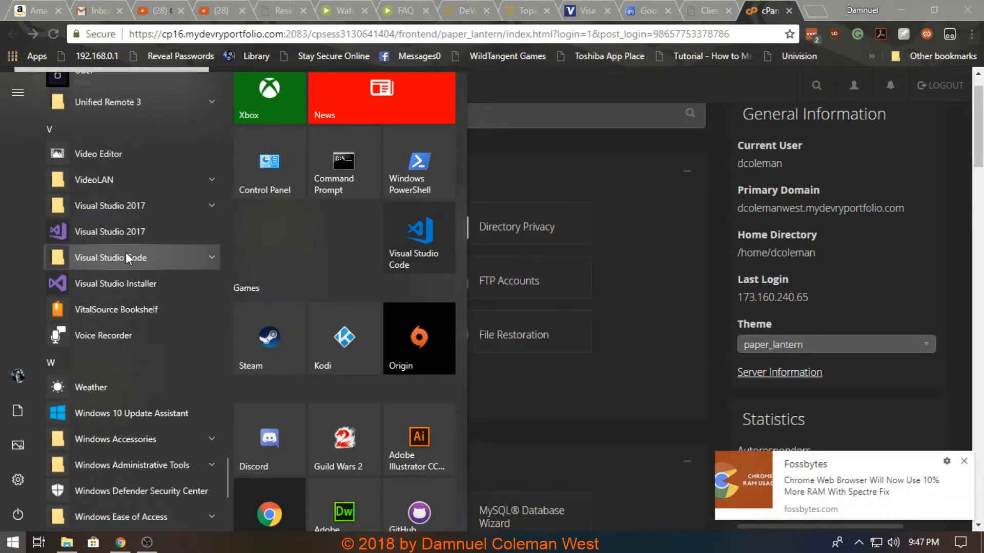
left_click(110, 257)
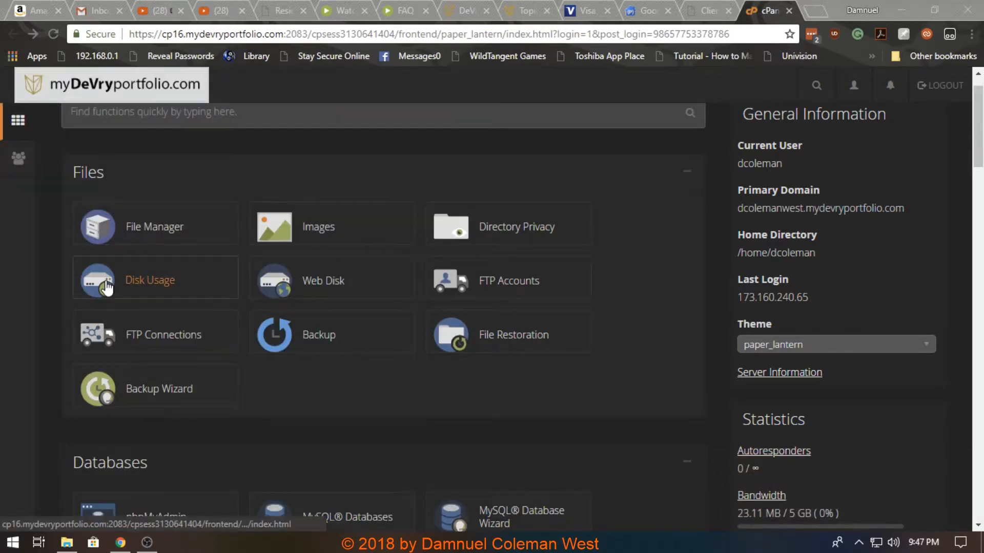
left_click(174, 542)
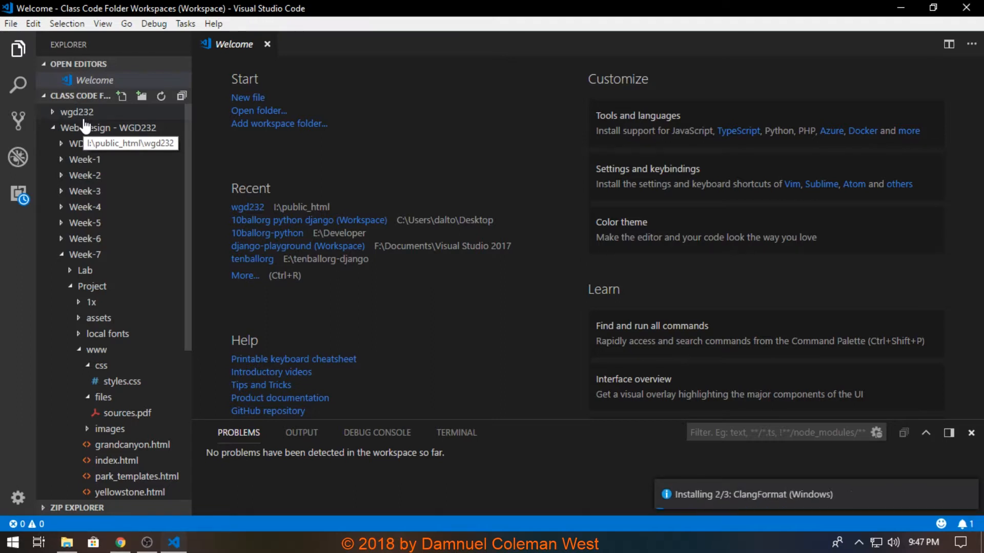
- Expand the wgd232 folder in the Explorer sidebar so its HTML pages are listed
left_click(77, 112)
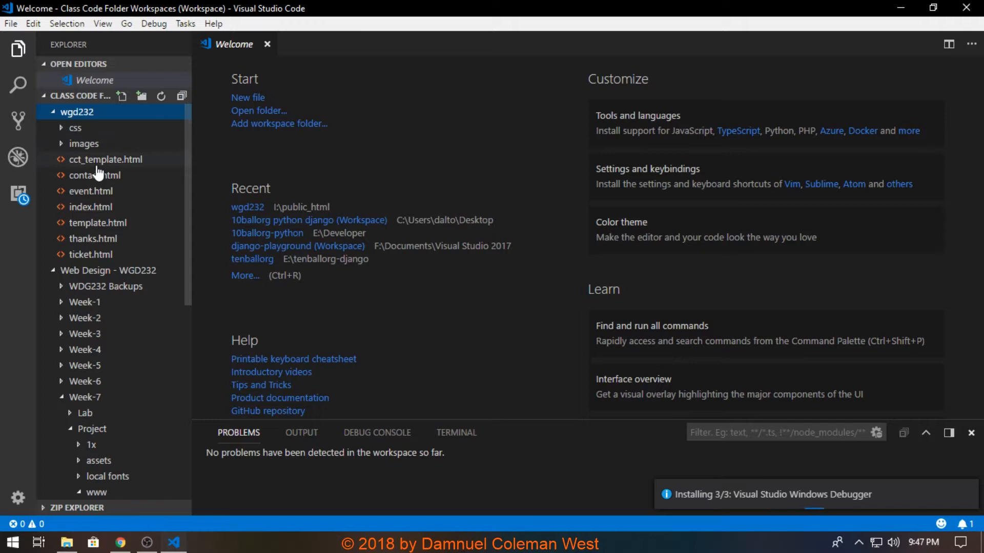
left_click(90, 206)
type("crys")
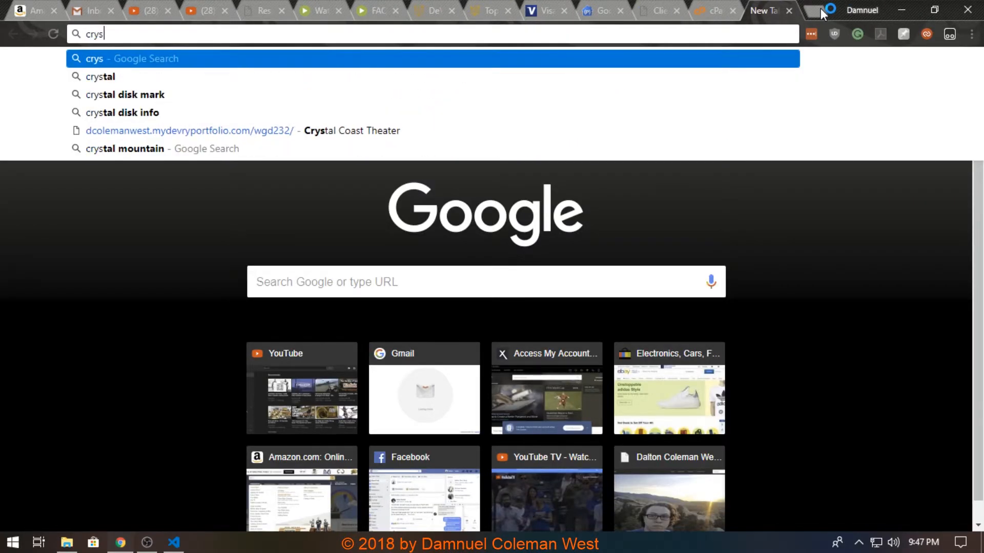
mouse_move(648, 86)
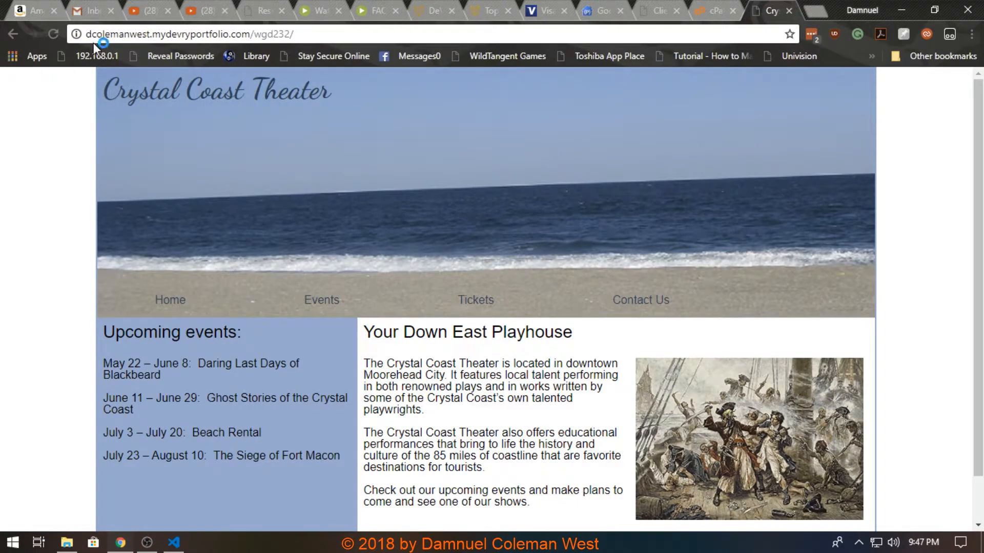
mouse_move(336, 300)
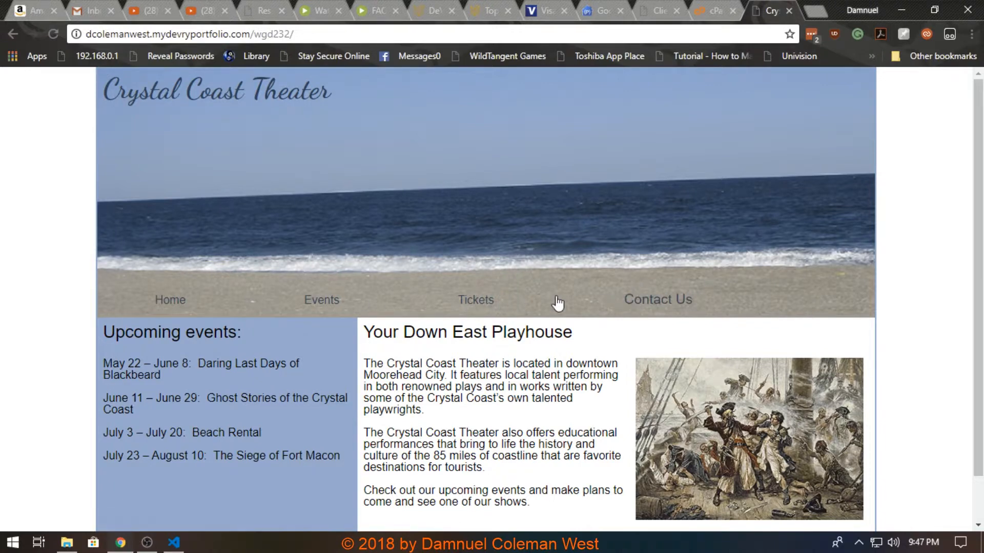
- Go to the live Crystal Coast Theater Contact Us page, then return to the code editor
left_click(658, 299)
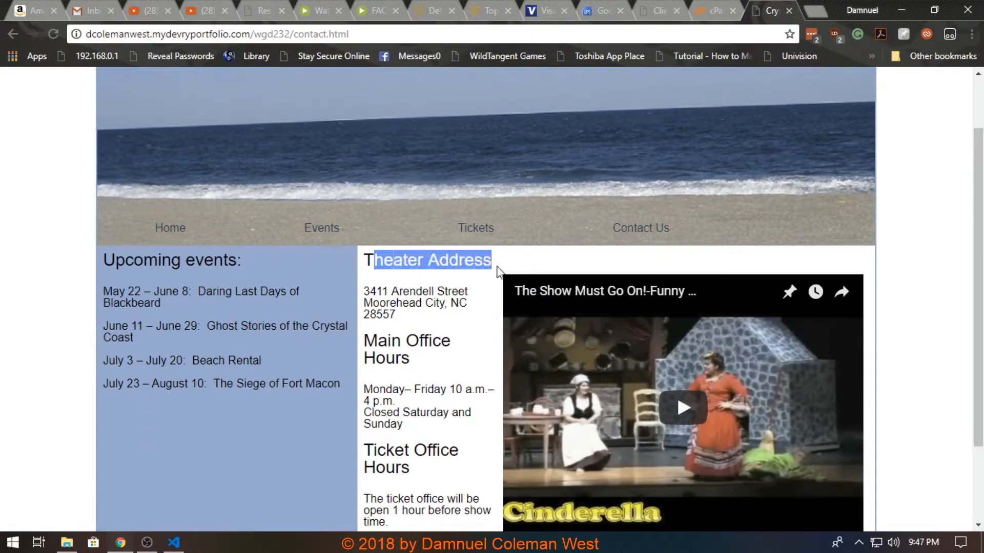
left_click(173, 543)
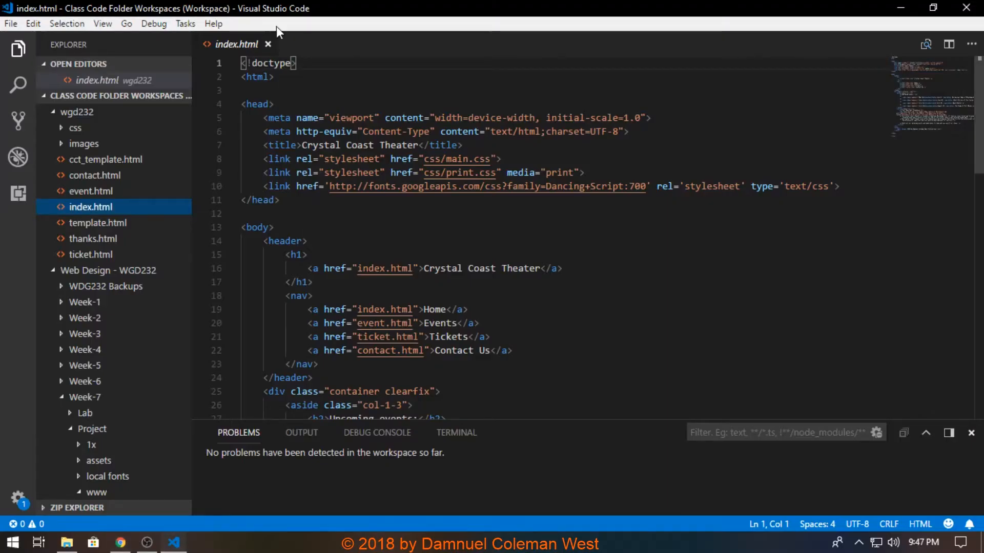
- Bring contact.html into the editor and place the cursor after the Theater Address heading
left_click(268, 44)
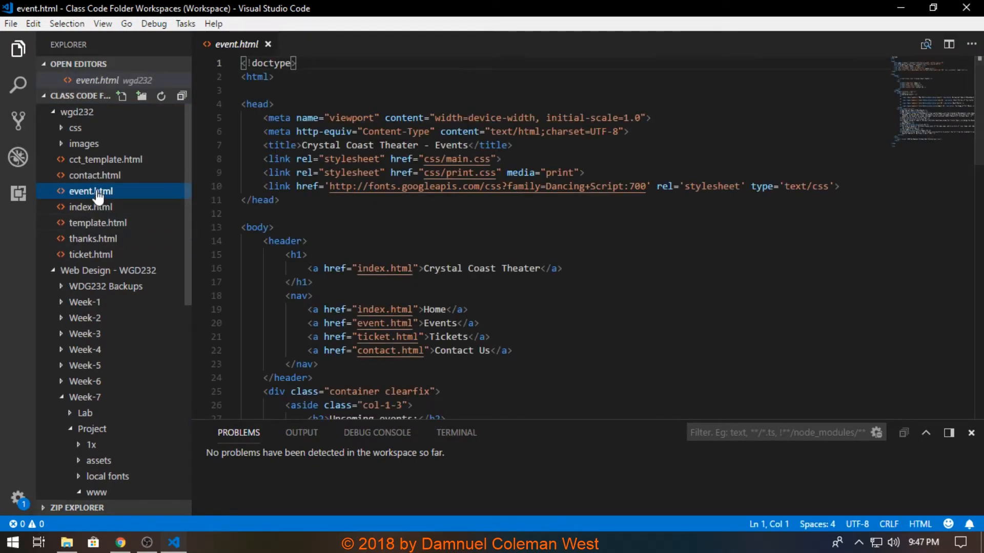
left_click(94, 175)
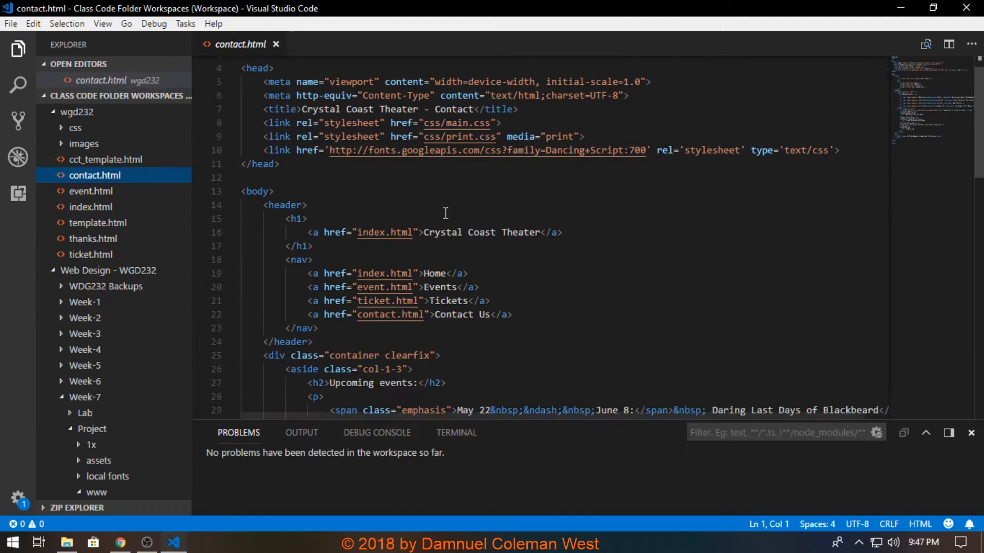
scroll("down", 3)
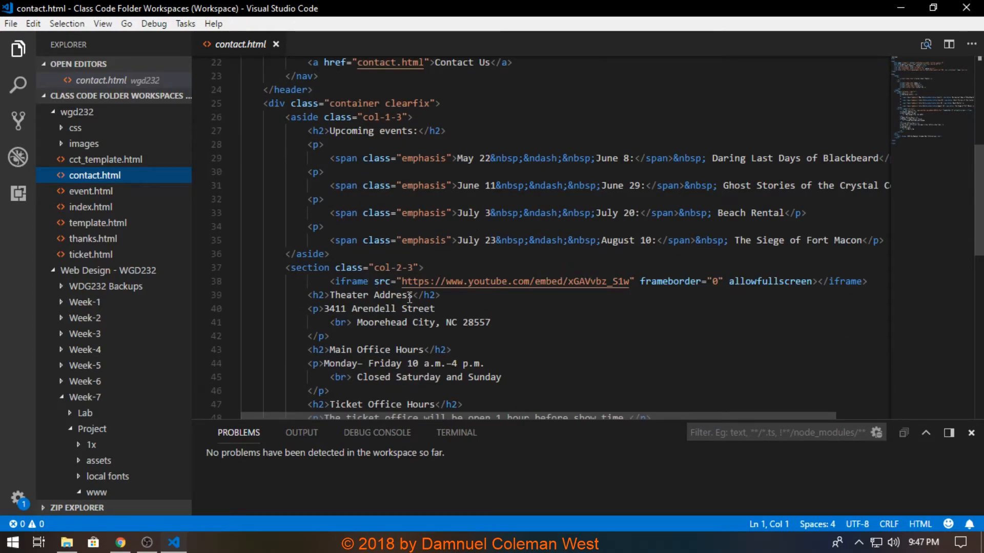
left_click(441, 295)
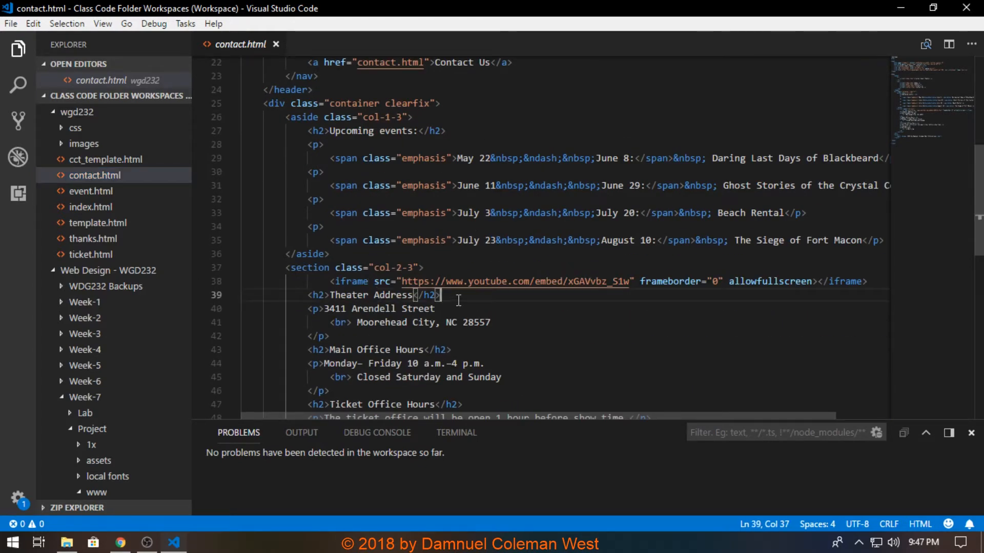
- Insert a '<h1> Hello World</h1>' line and switch to the browser to preview it
type("<h1> </h1>")
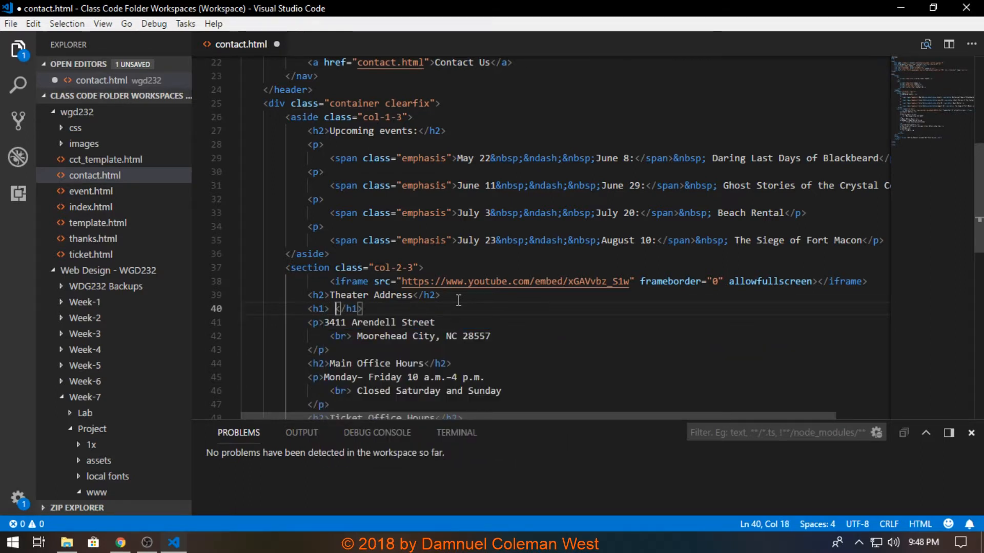
type("Hello Worl")
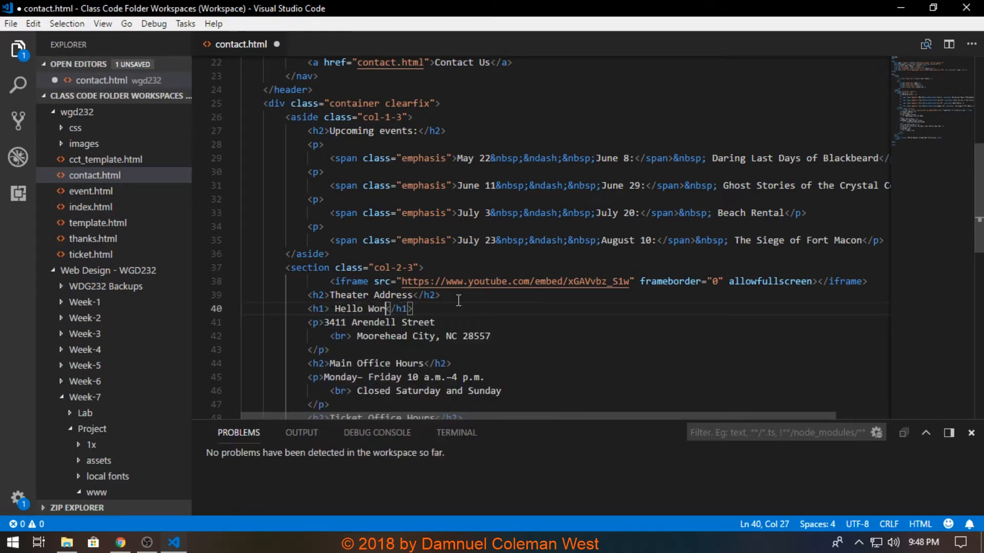
type("ld")
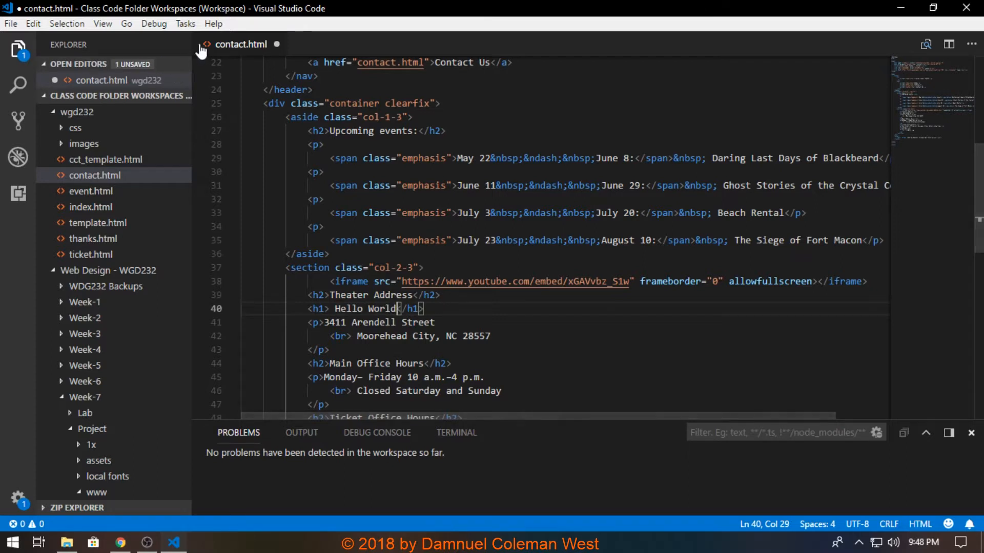
left_click(10, 23)
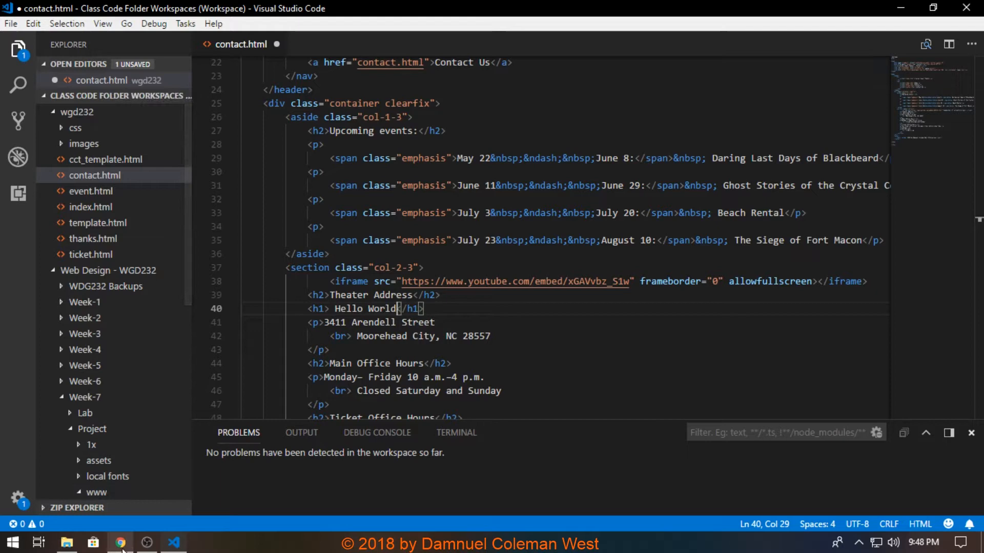
left_click(119, 542)
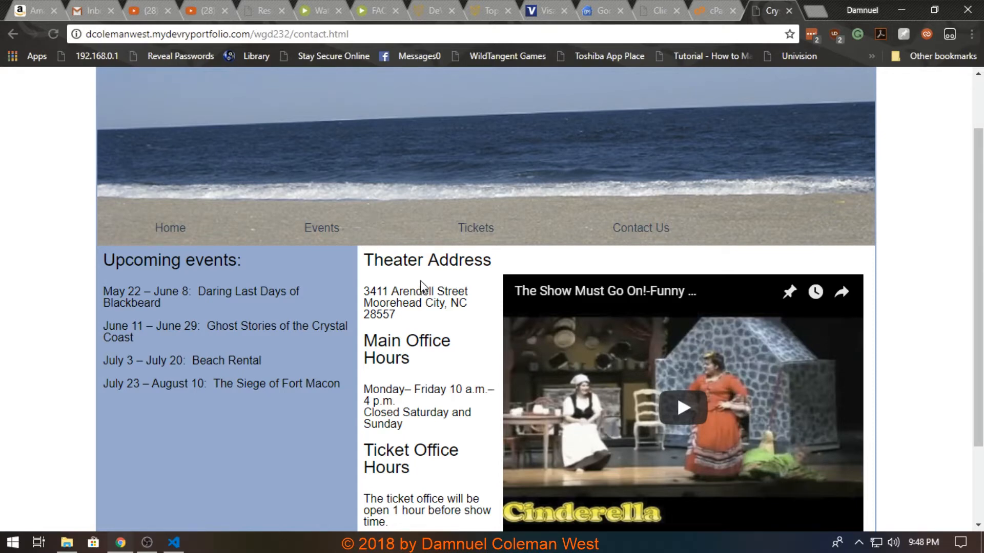
mouse_move(395, 418)
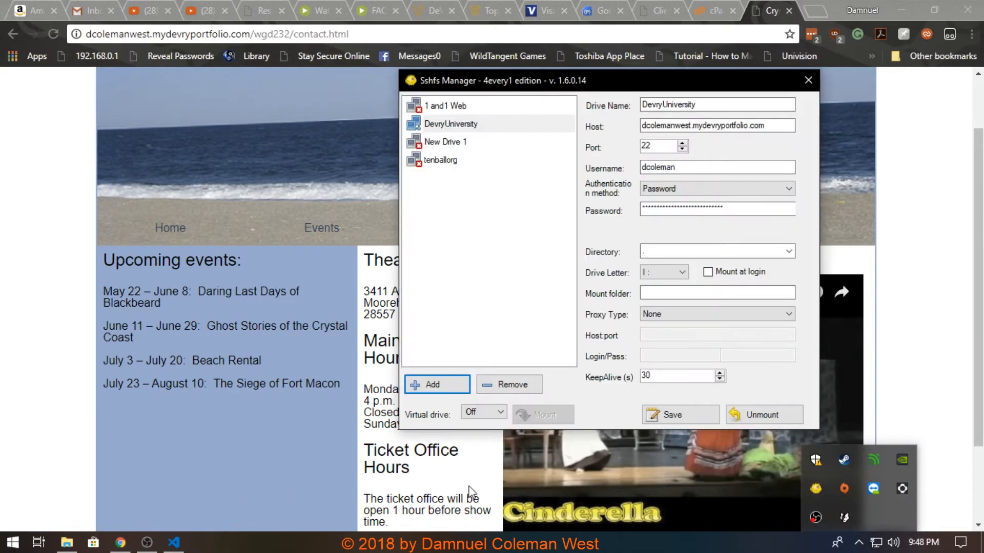
- View the tenballorg drive's connection settings, then bring the File Explorer window forward
left_click(441, 160)
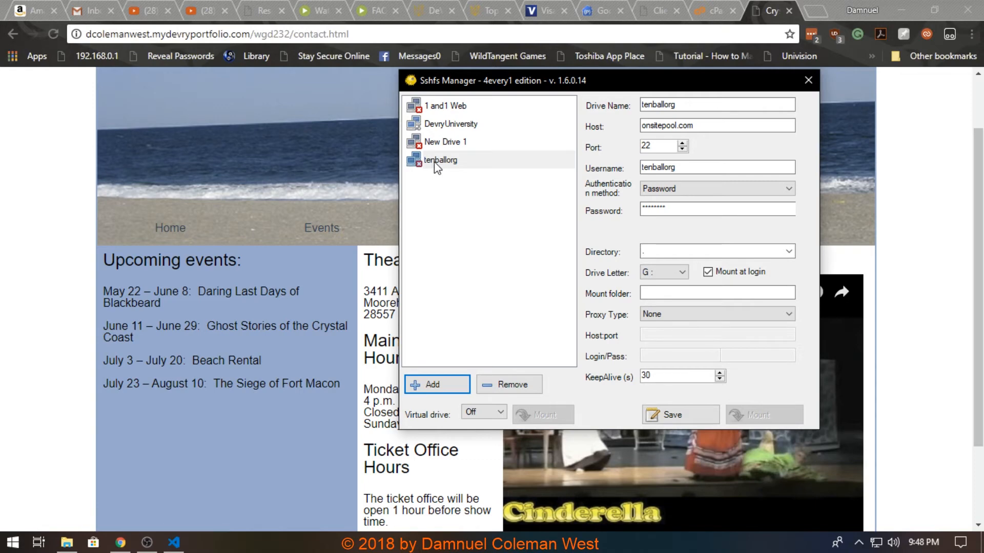
left_click(66, 542)
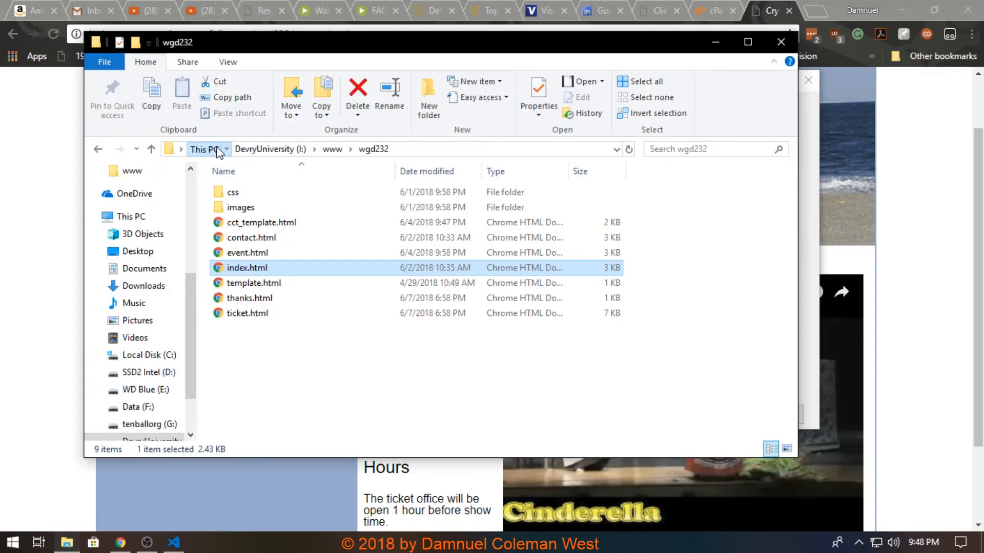
- Navigate from This PC into the mounted tenballorg (G:) drive, showing its 2017, 2018 and themes folders
left_click(203, 149)
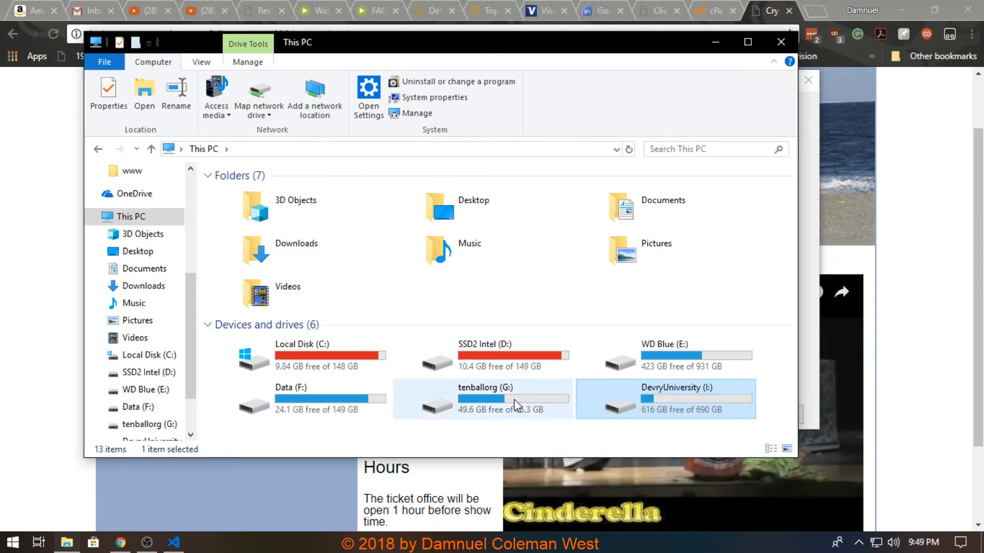
double_click(486, 399)
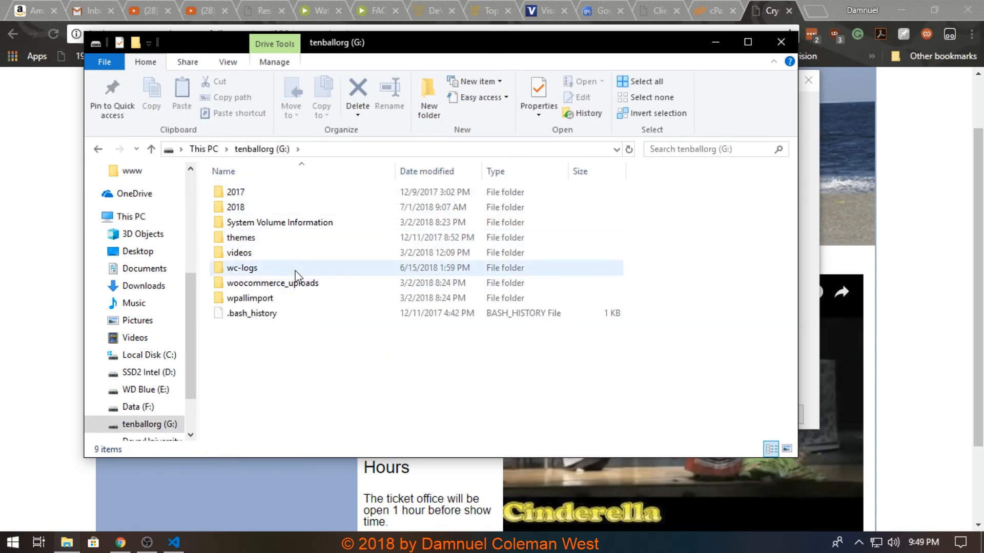
left_click(240, 236)
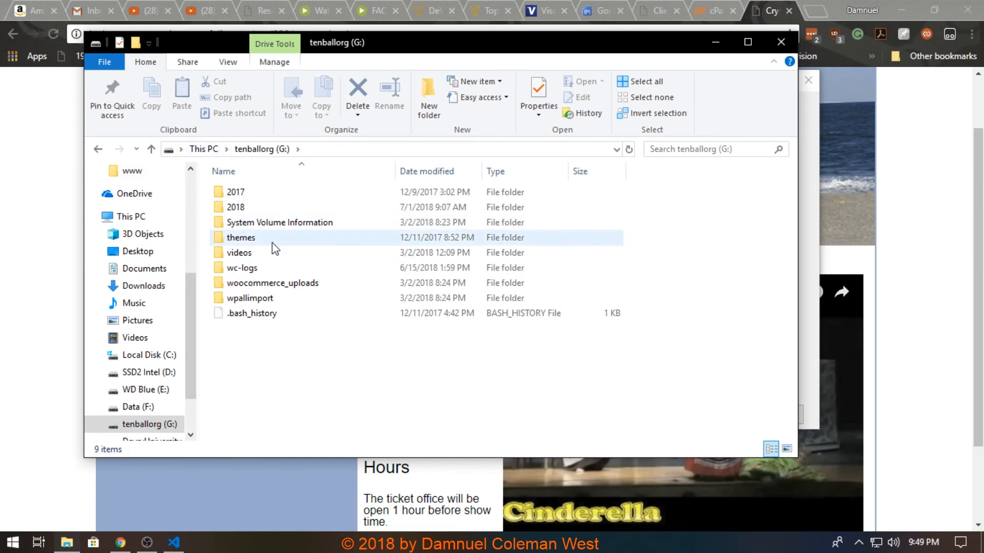